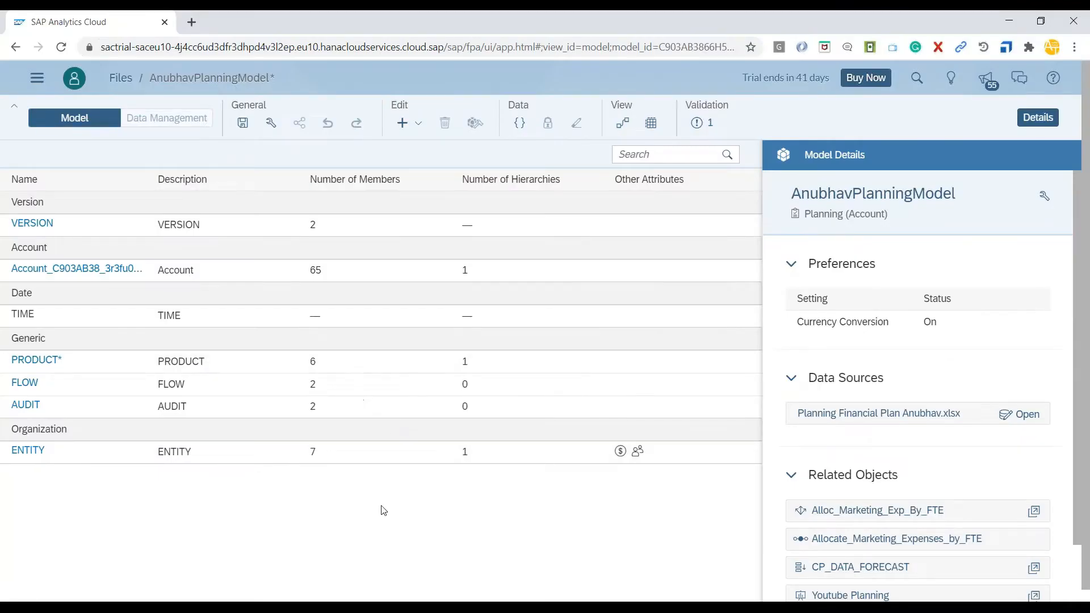
{"action": "mouse_move", "coordinate": [381, 515]}
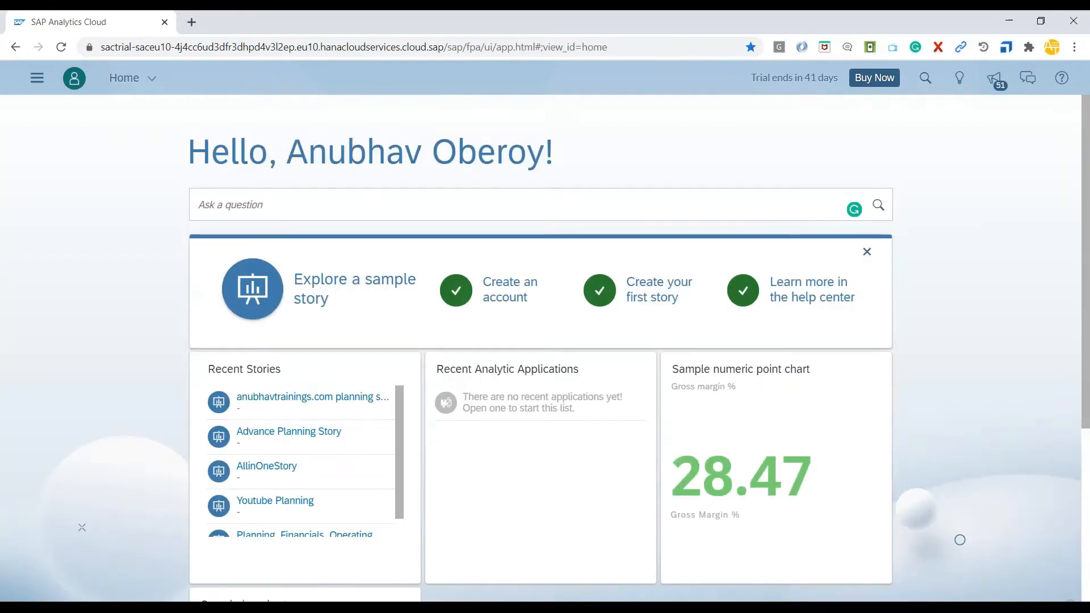
{"action": "mouse_move", "coordinate": [422, 74]}
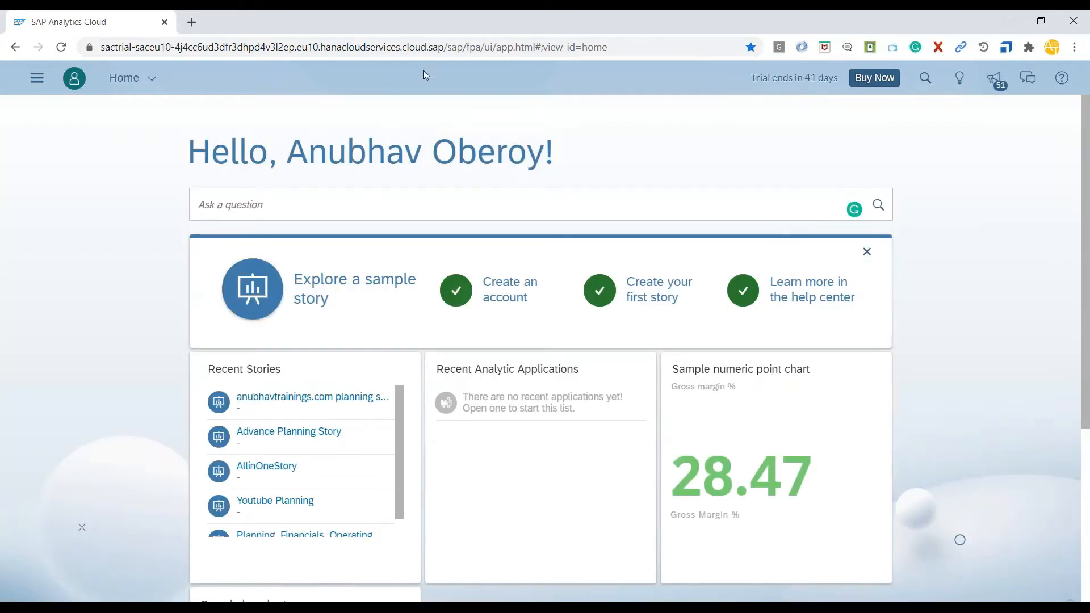
- Create a new story from an existing model, choosing AnubhavPlanningModel as its data
{"action": "left_click", "coordinate": [36, 77]}
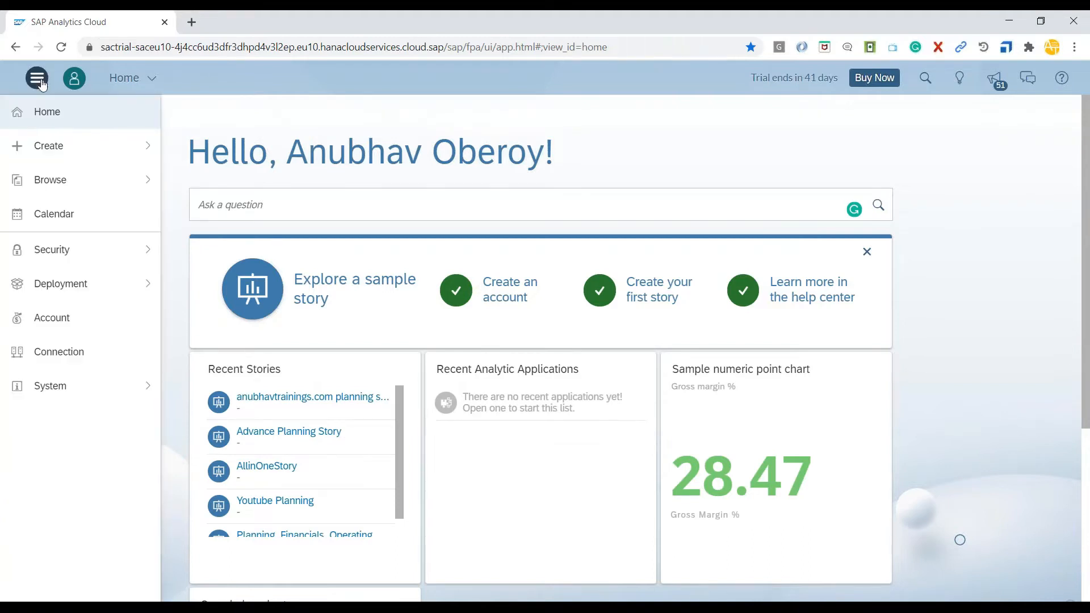
{"action": "left_click", "coordinate": [49, 145]}
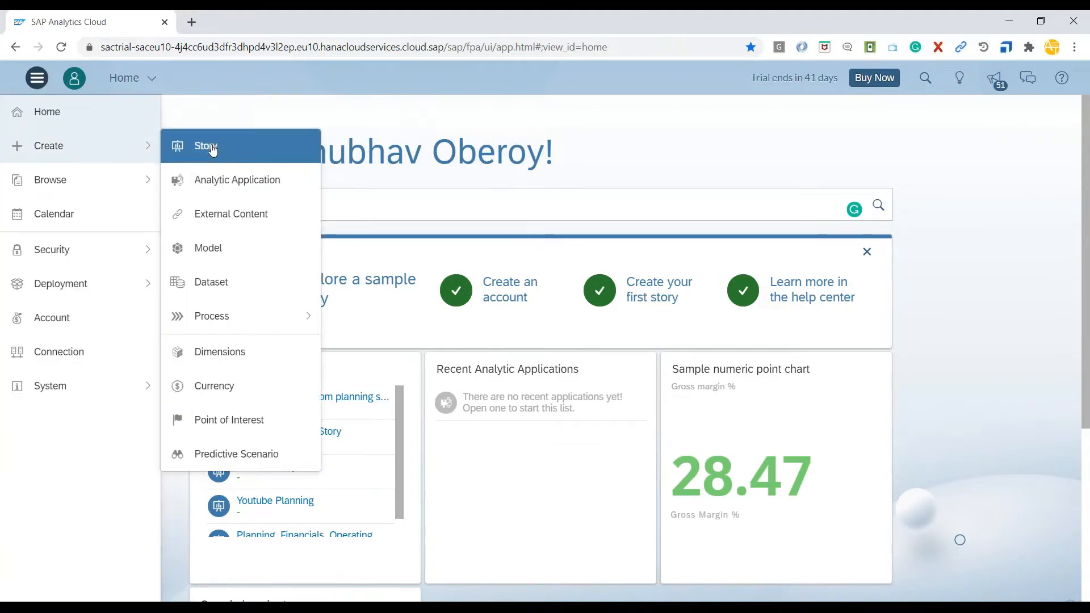
{"action": "left_click", "coordinate": [206, 146]}
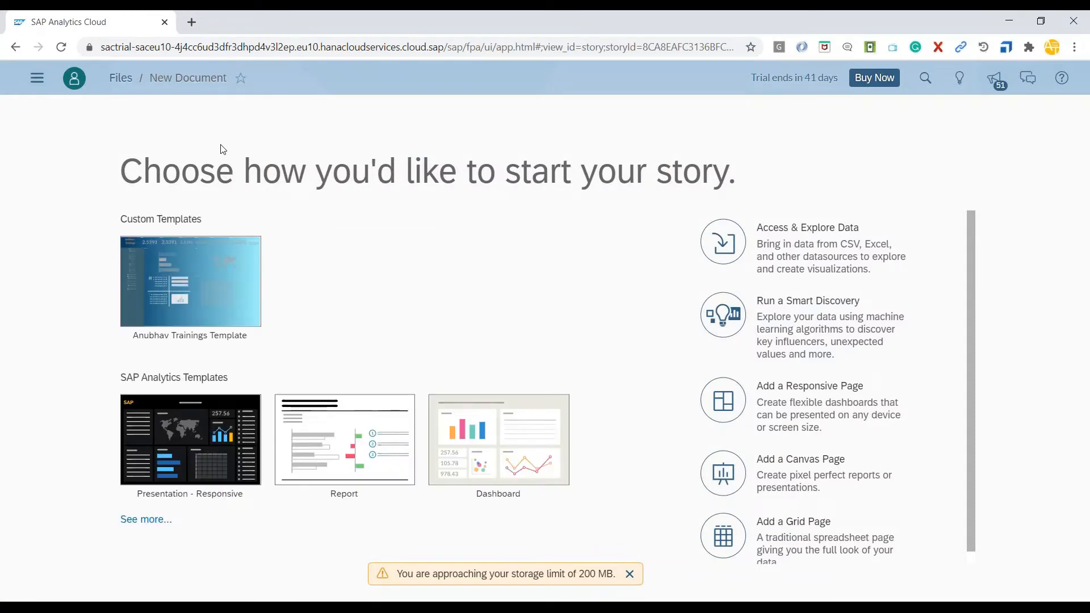
{"action": "mouse_move", "coordinate": [658, 262]}
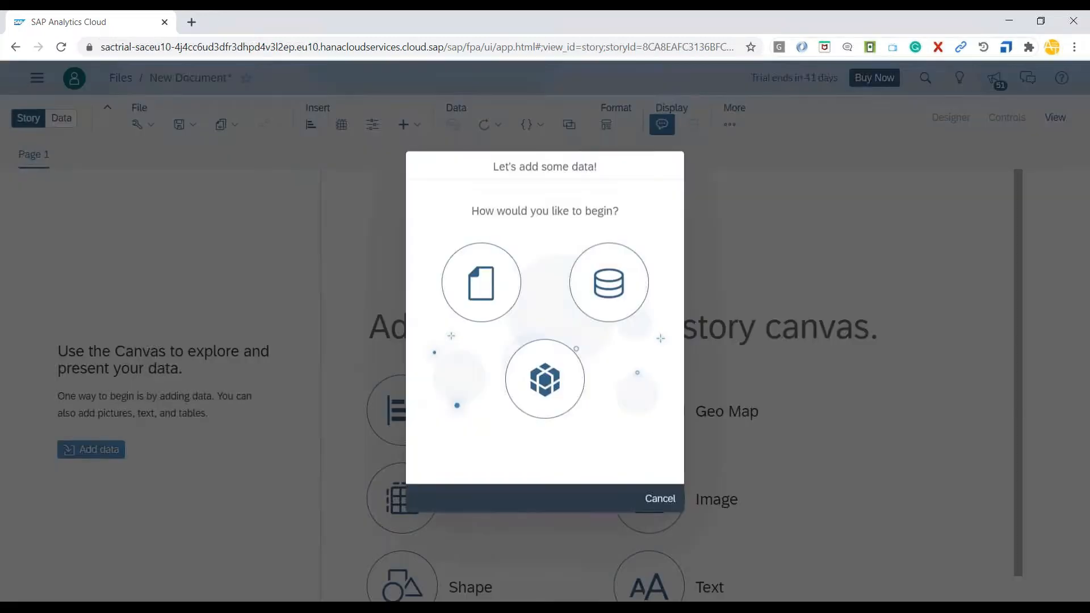
{"action": "left_click", "coordinate": [608, 282]}
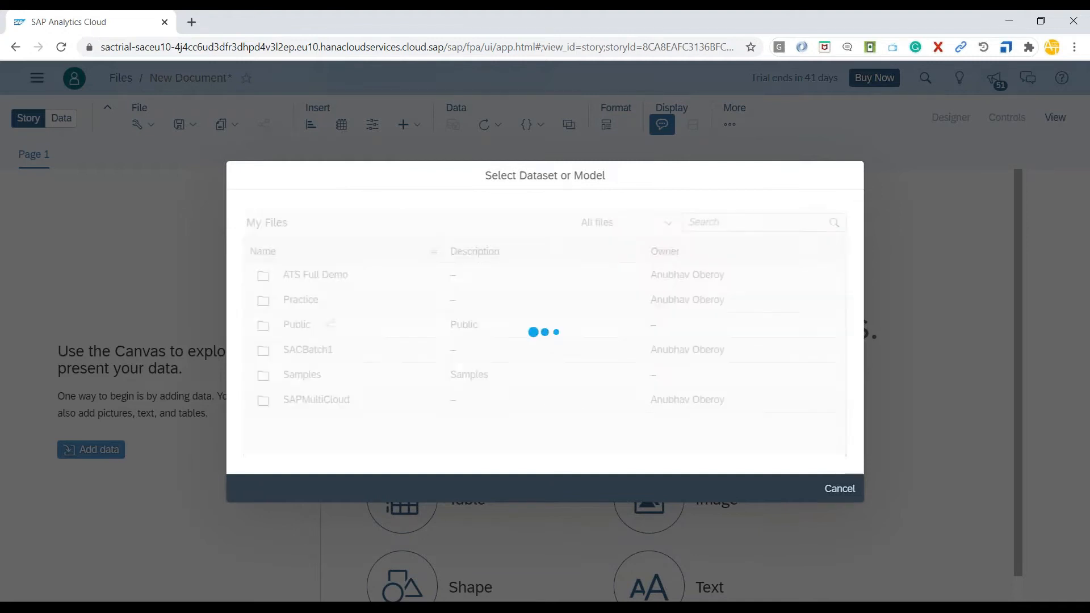
{"action": "left_click", "coordinate": [838, 488]}
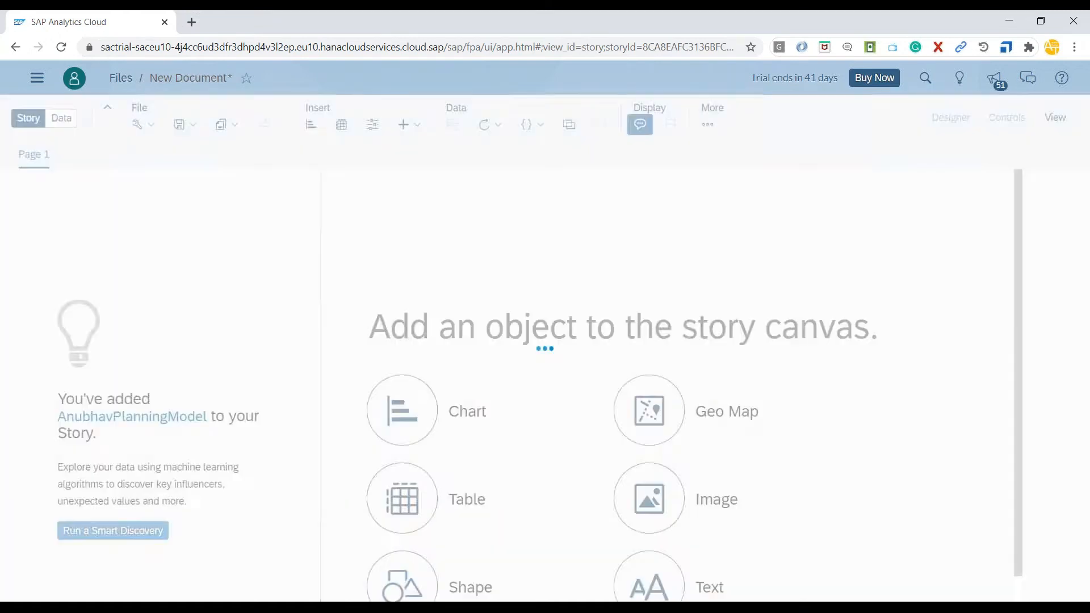
- Insert a table and restrict its Account rows to the Gross Sales member
{"action": "left_click", "coordinate": [401, 498]}
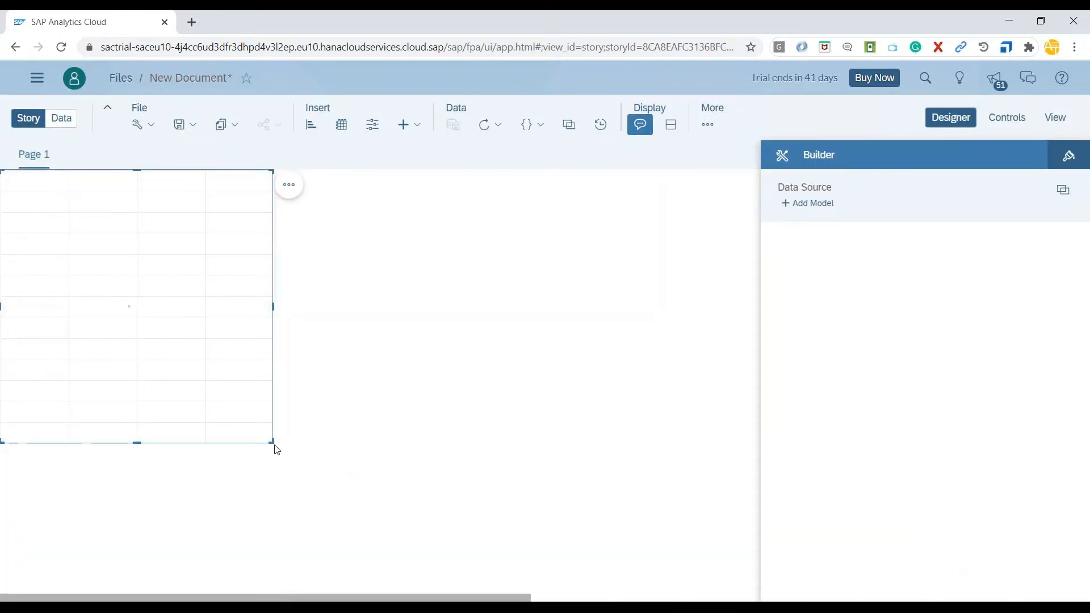
{"action": "left_click", "coordinate": [811, 203]}
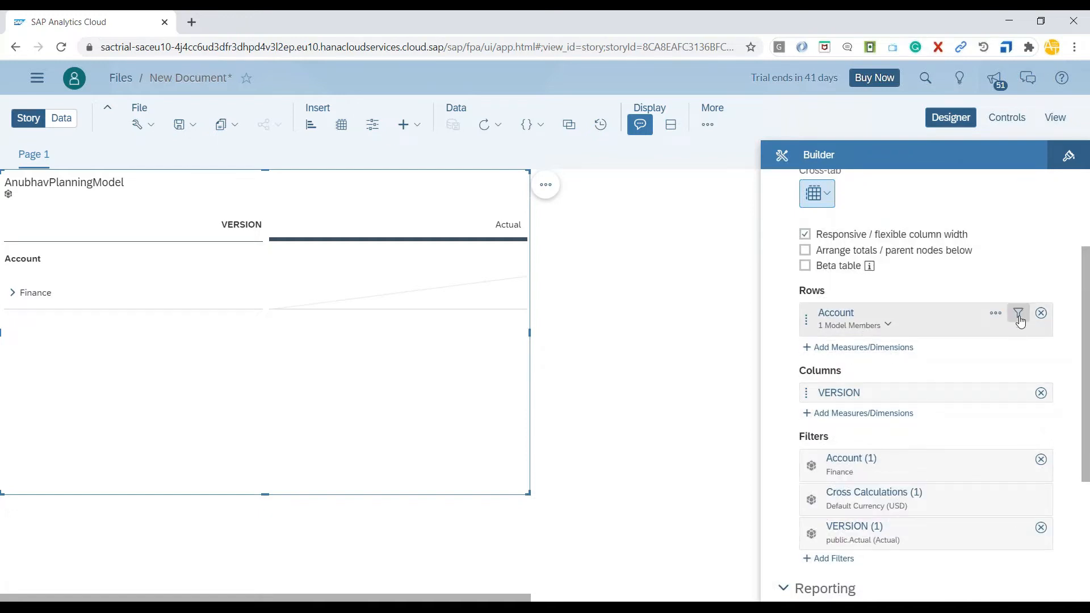
{"action": "left_click", "coordinate": [1018, 313]}
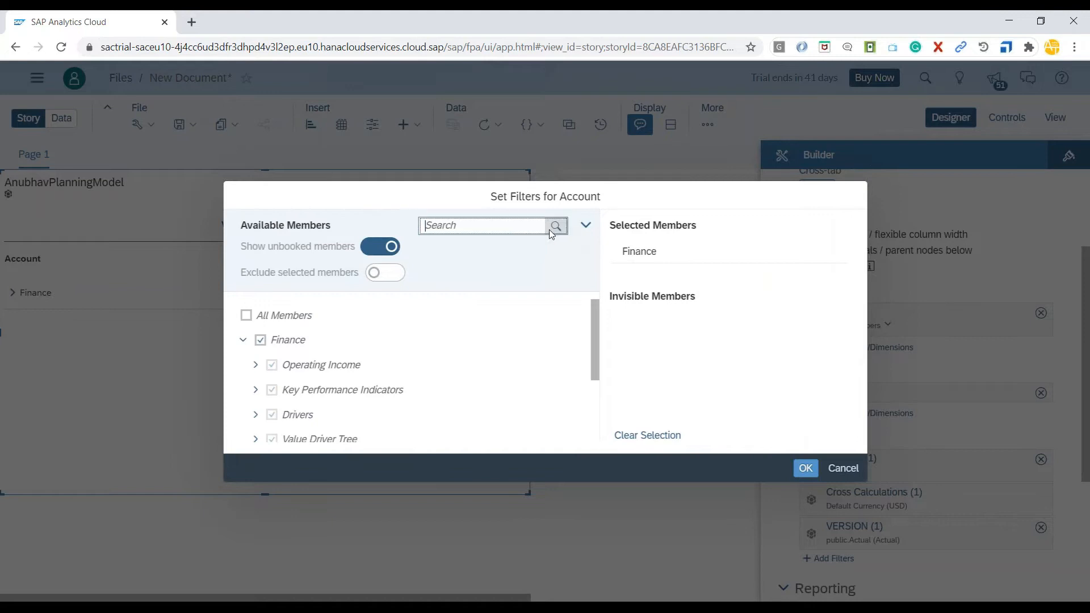
{"action": "type", "text": "Gross"}
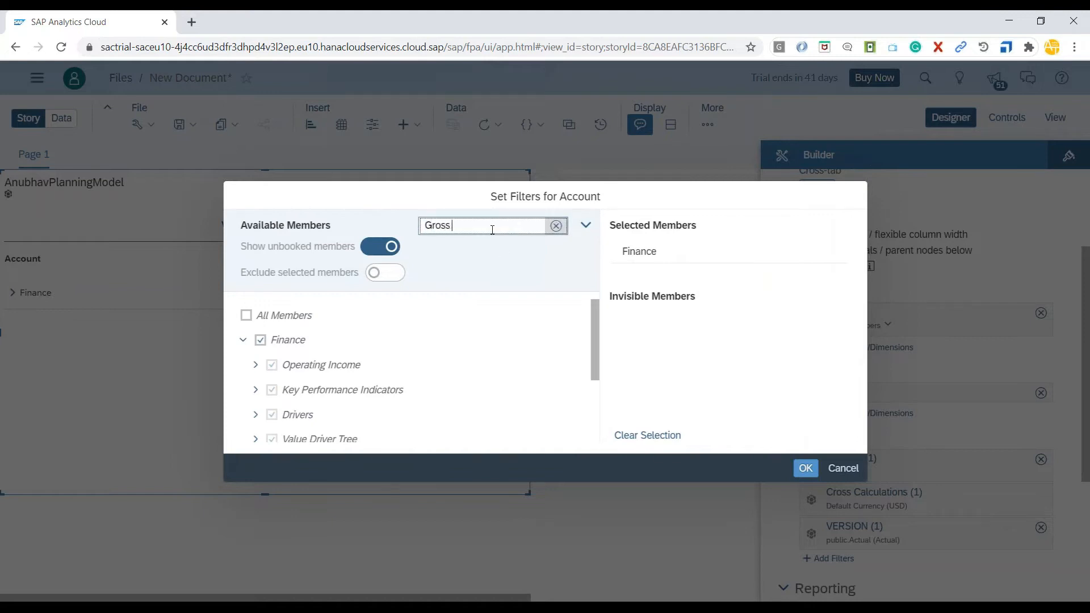
{"action": "type", "text": "Sales"}
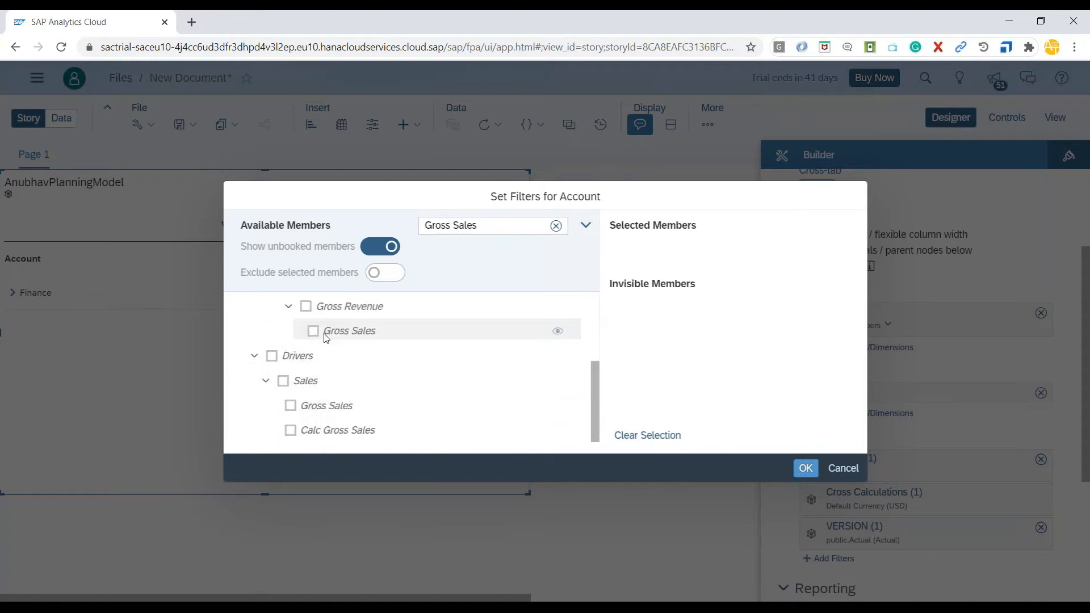
{"action": "left_click", "coordinate": [804, 468]}
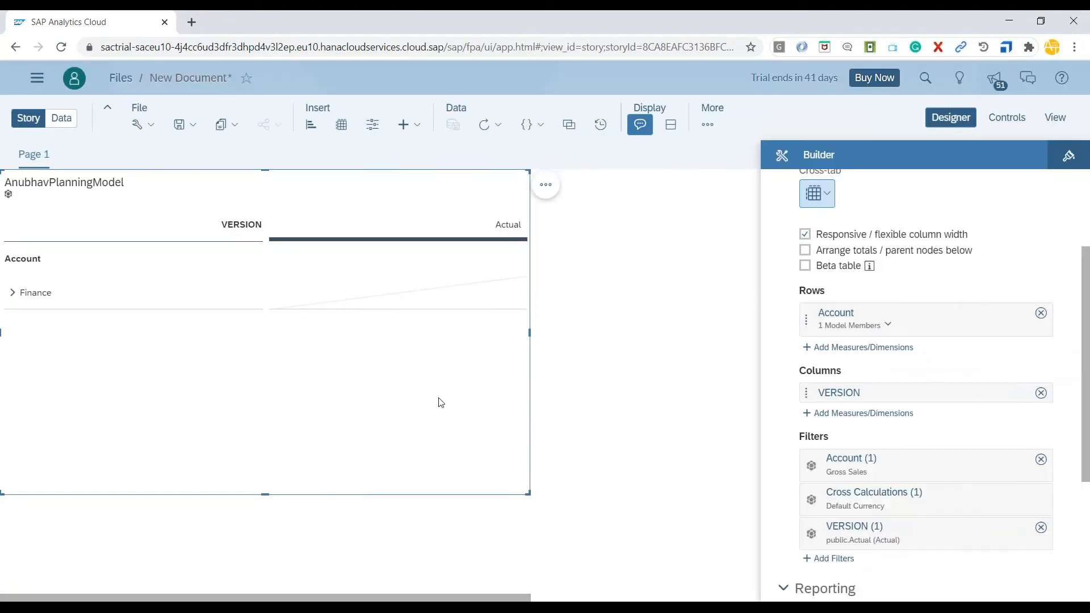
- Add PRODUCT as a row dimension filtered to Footwear only
{"action": "left_click", "coordinate": [862, 347]}
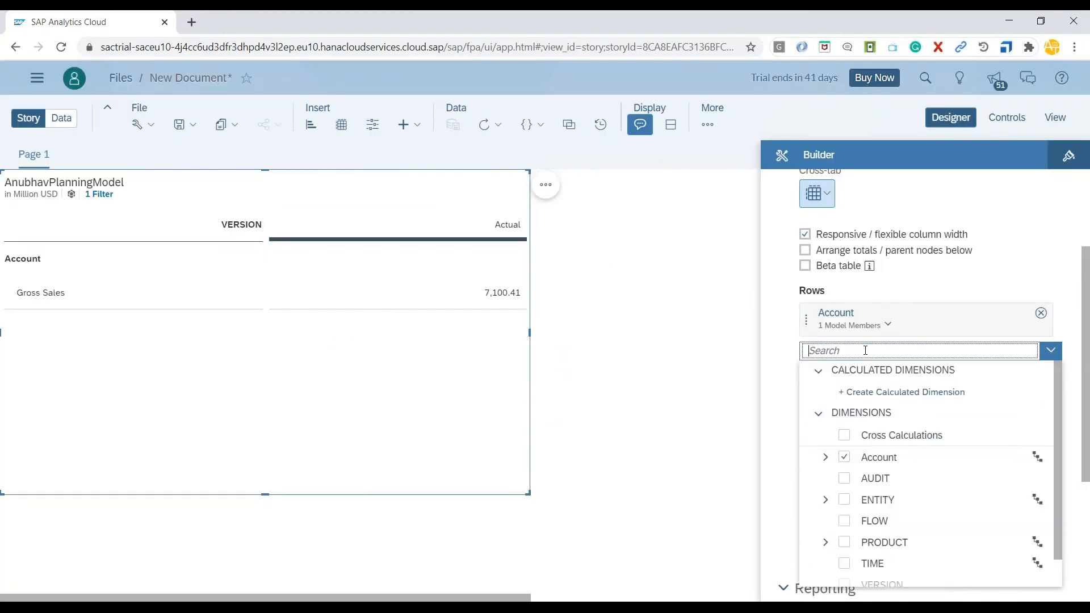
{"action": "type", "text": "PRODUCT"}
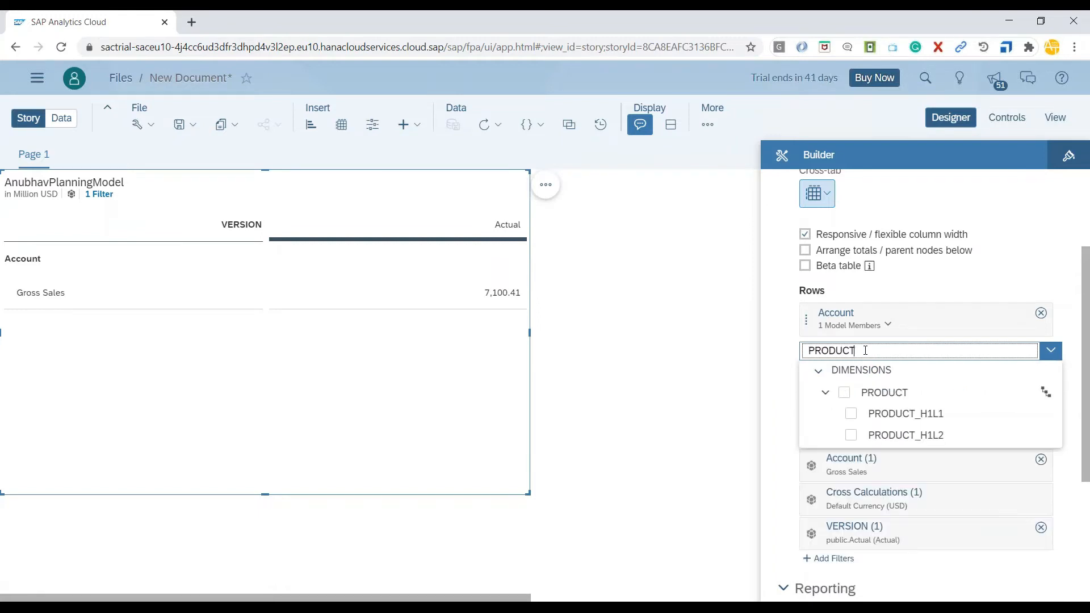
{"action": "left_click", "coordinate": [844, 392]}
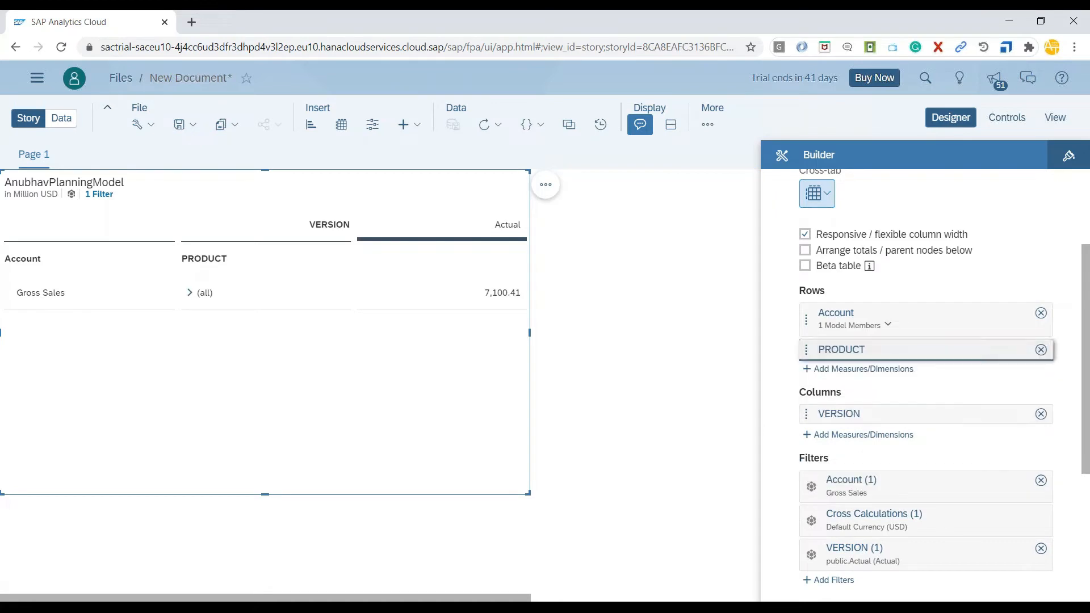
{"action": "left_click", "coordinate": [995, 349]}
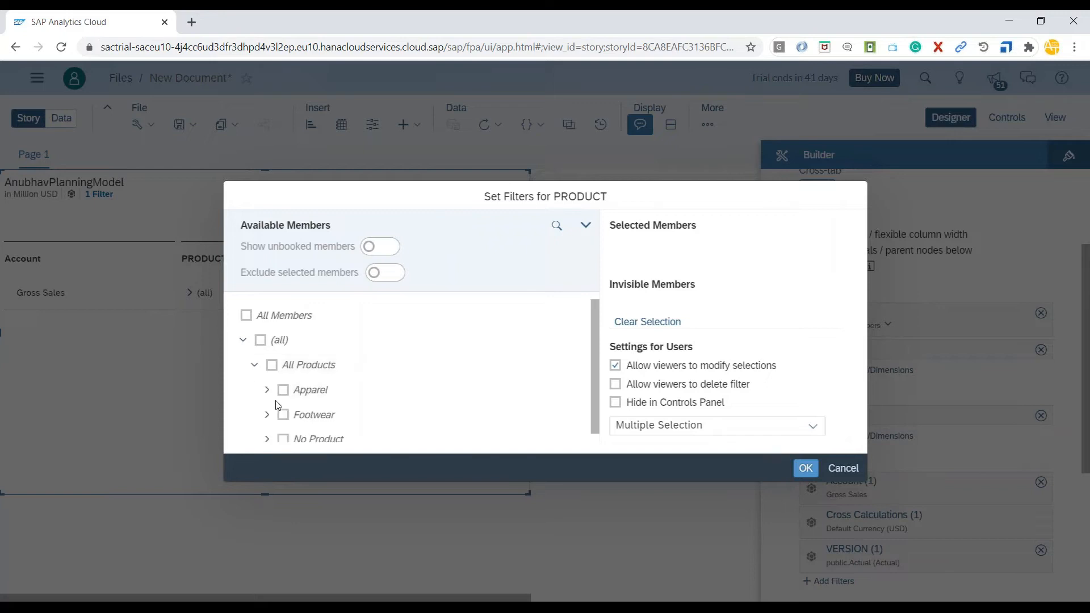
{"action": "left_click", "coordinate": [283, 414]}
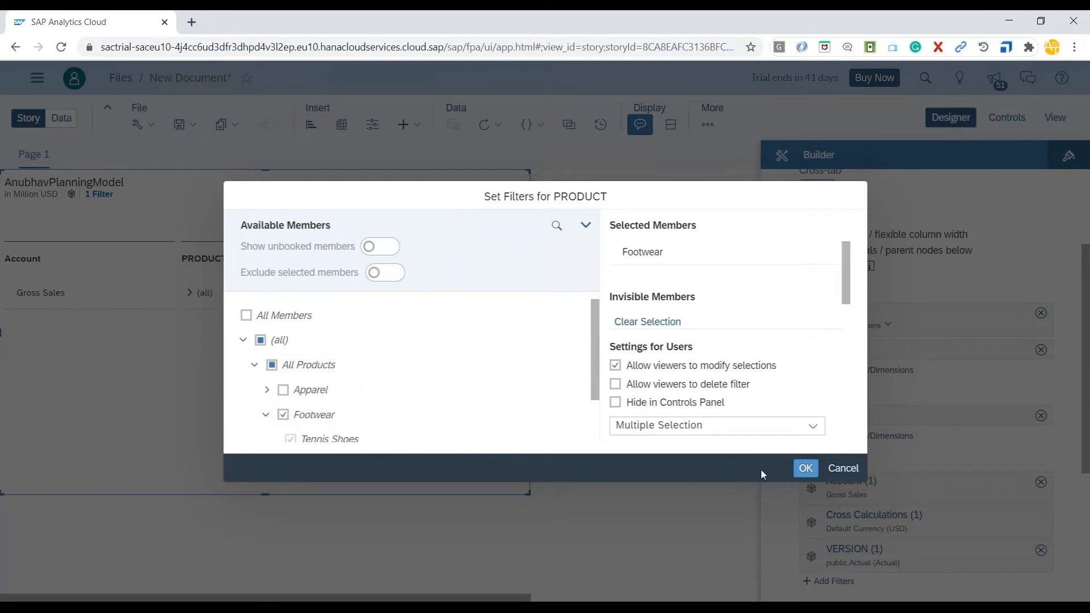
{"action": "left_click", "coordinate": [805, 468]}
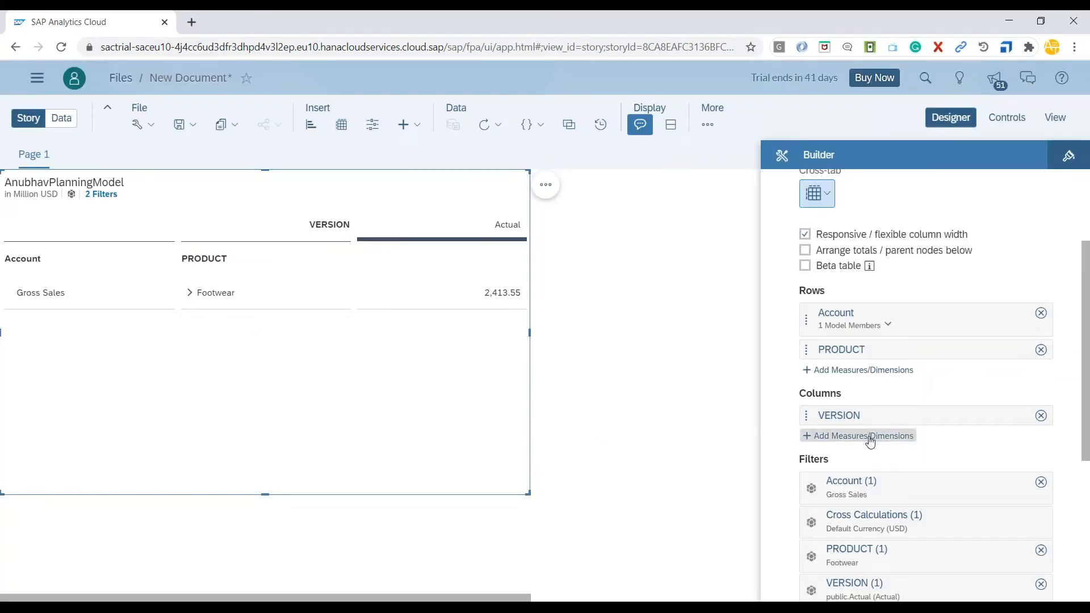
{"action": "left_click", "coordinate": [863, 435]}
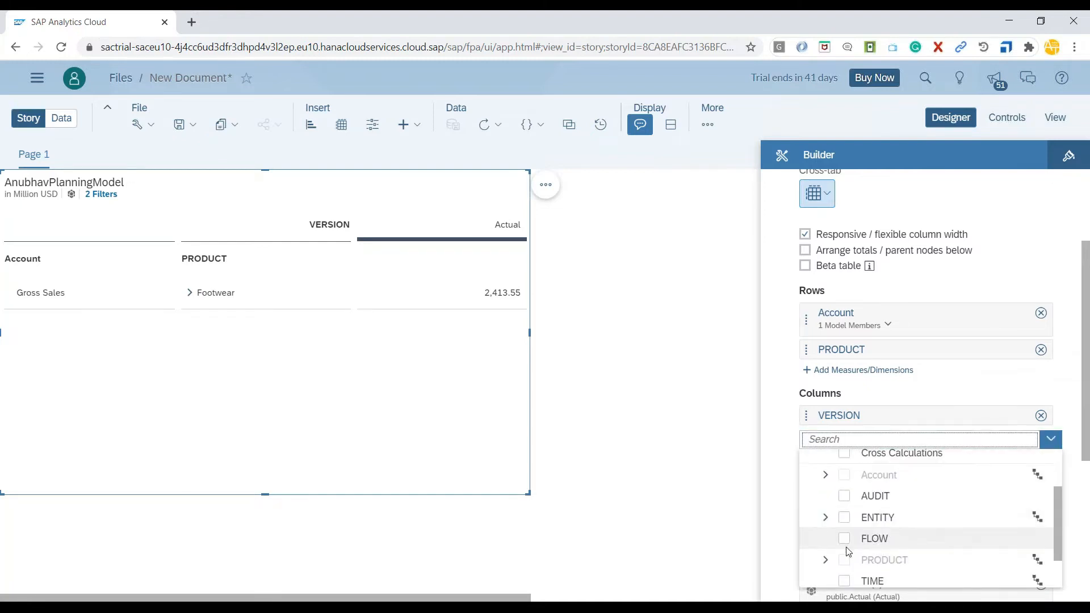
- Add TIME columns filtered to 2018 and 2019, expanding Footwear and 2018 into quarters
{"action": "left_click", "coordinate": [872, 580]}
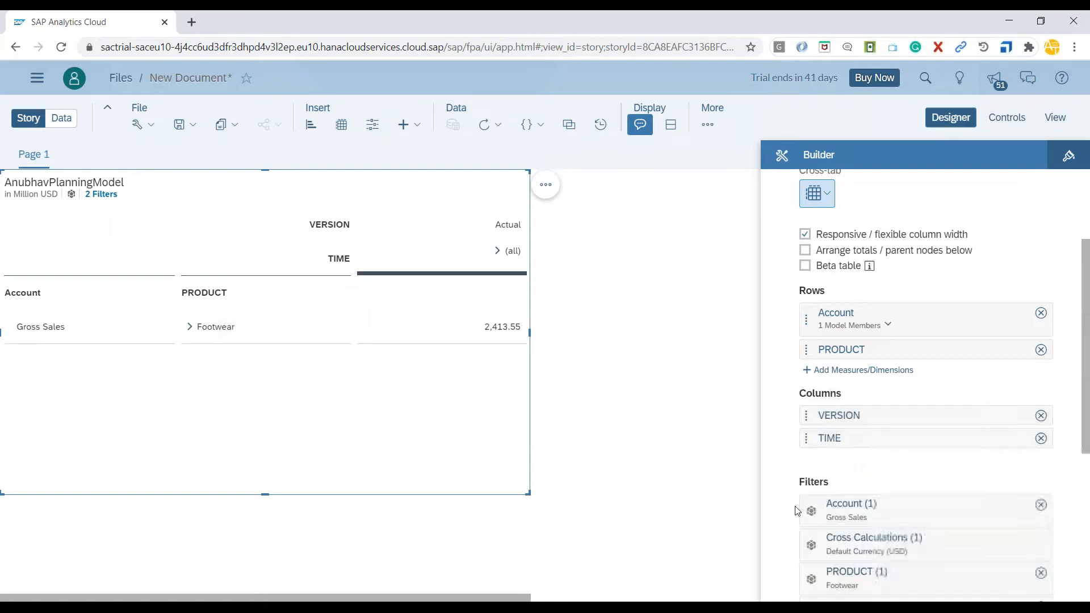
{"action": "left_click", "coordinate": [1017, 437]}
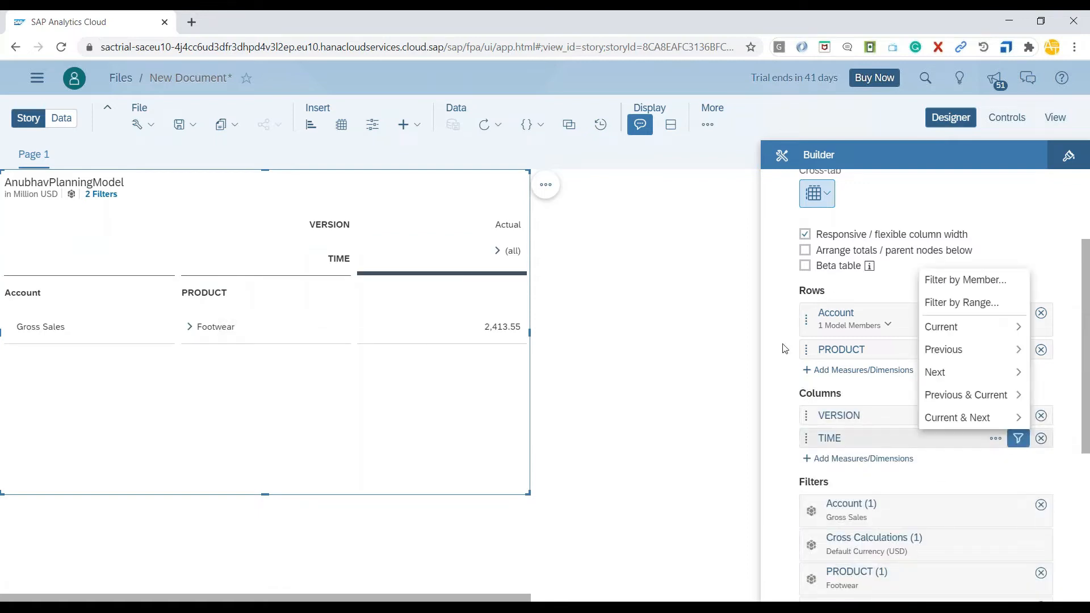
{"action": "left_click", "coordinate": [964, 279]}
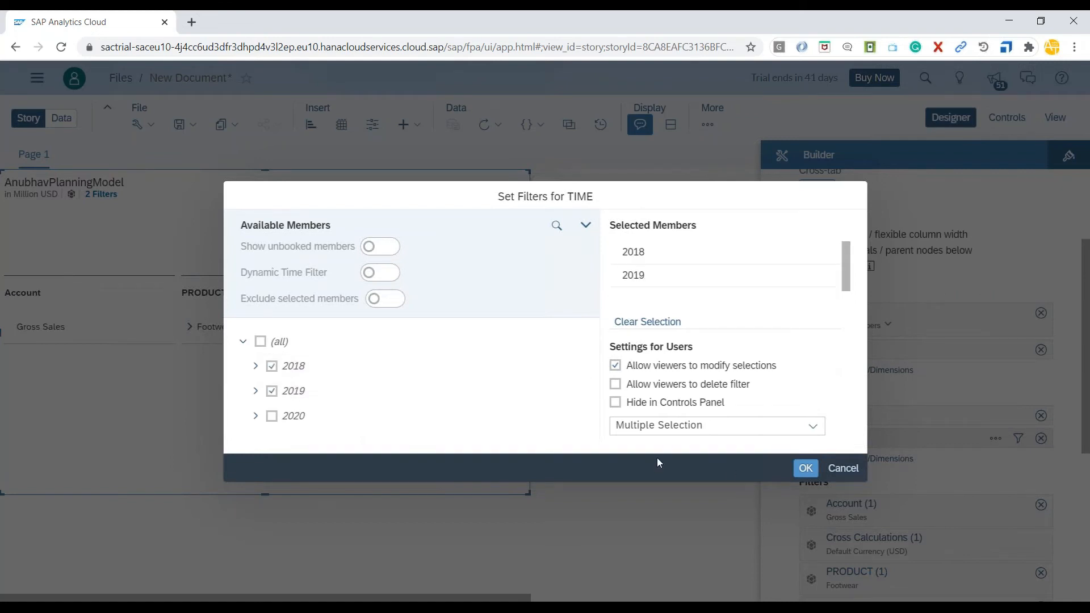
{"action": "left_click", "coordinate": [805, 468]}
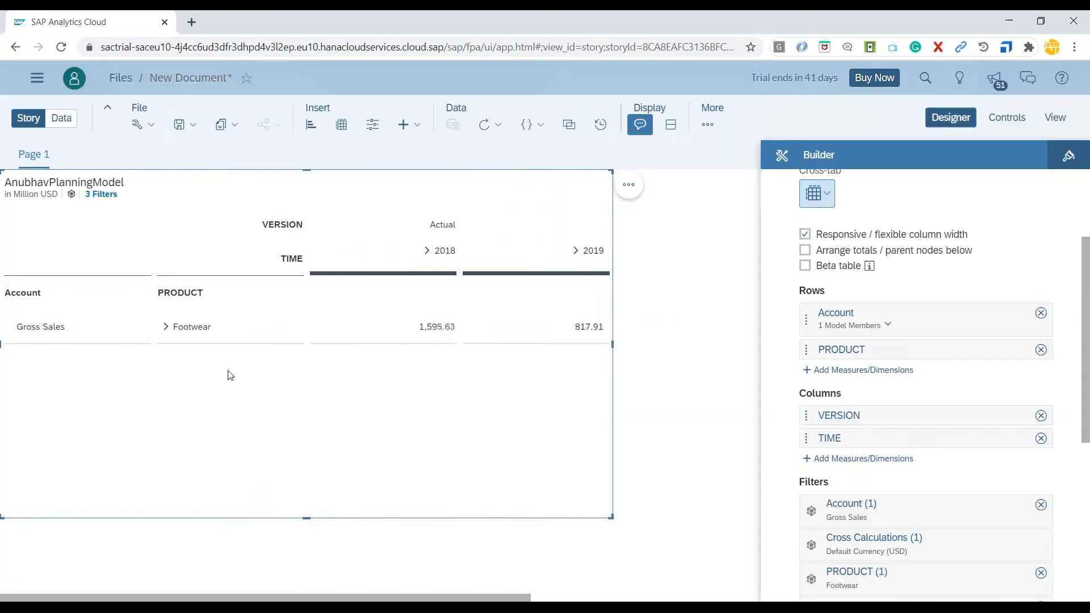
{"action": "left_click", "coordinate": [166, 327]}
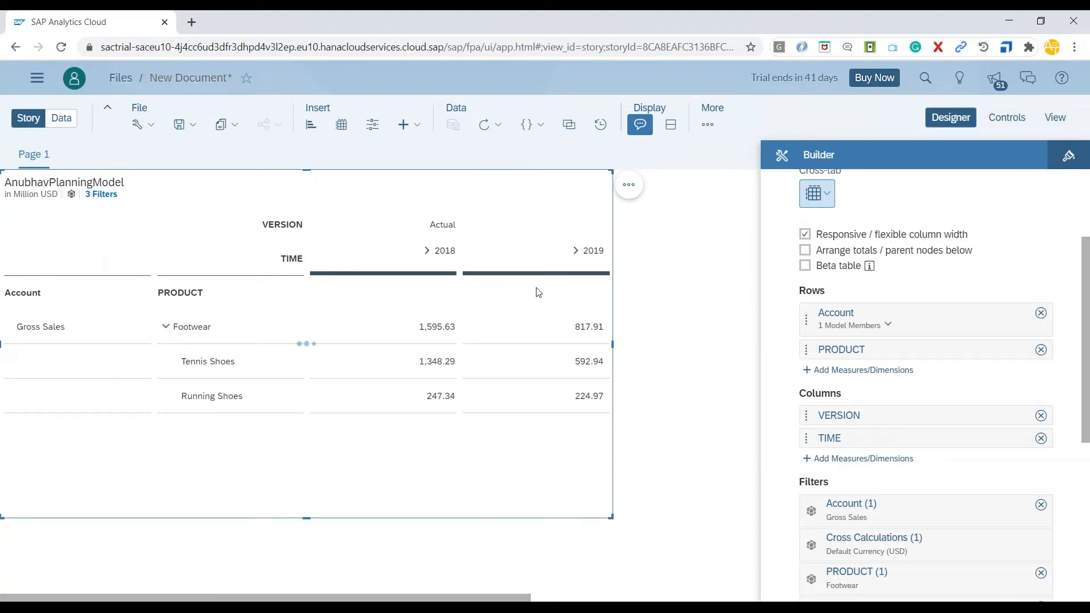
{"action": "left_click", "coordinate": [426, 250]}
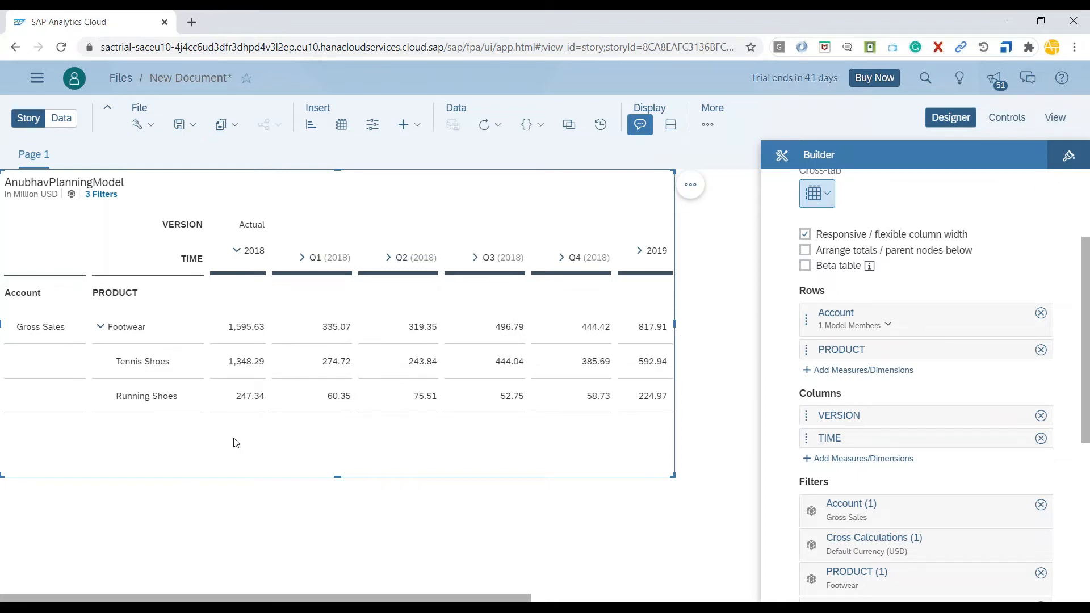
{"action": "mouse_move", "coordinate": [186, 198]}
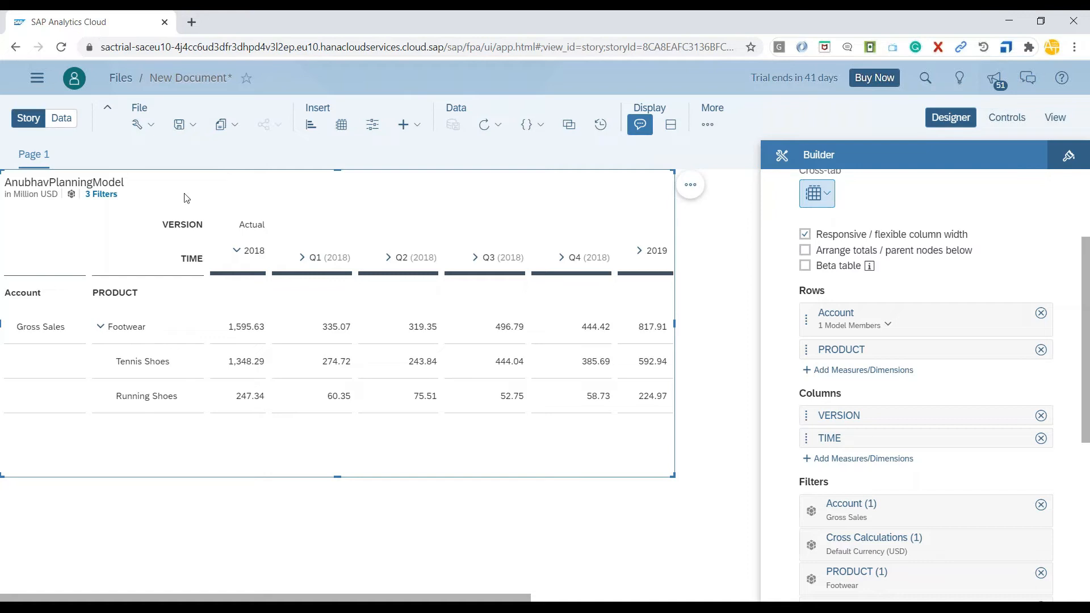
{"action": "mouse_move", "coordinate": [351, 549]}
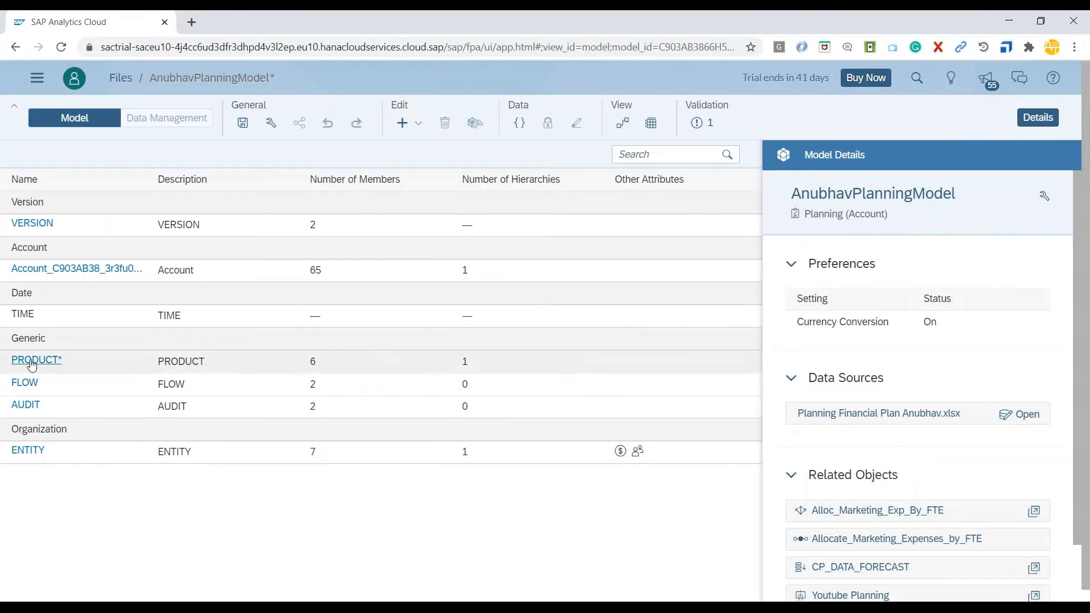
- Enter new product member PRD0008 with description Sneakers in the PRODUCT dimension grid
{"action": "left_click", "coordinate": [34, 359]}
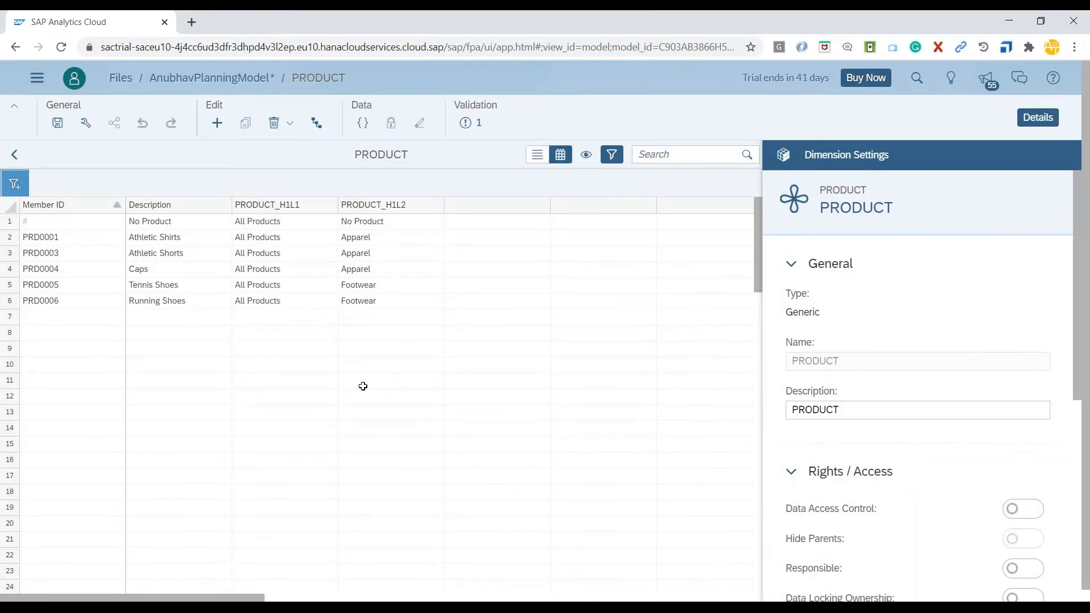
{"action": "left_click", "coordinate": [70, 316]}
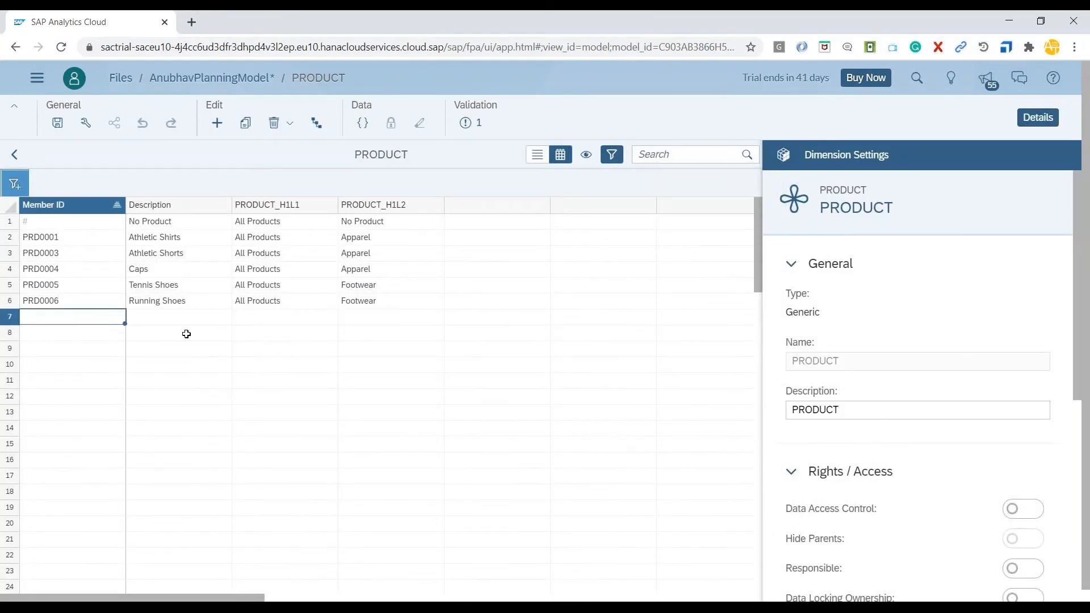
{"action": "type", "text": "PRD007"}
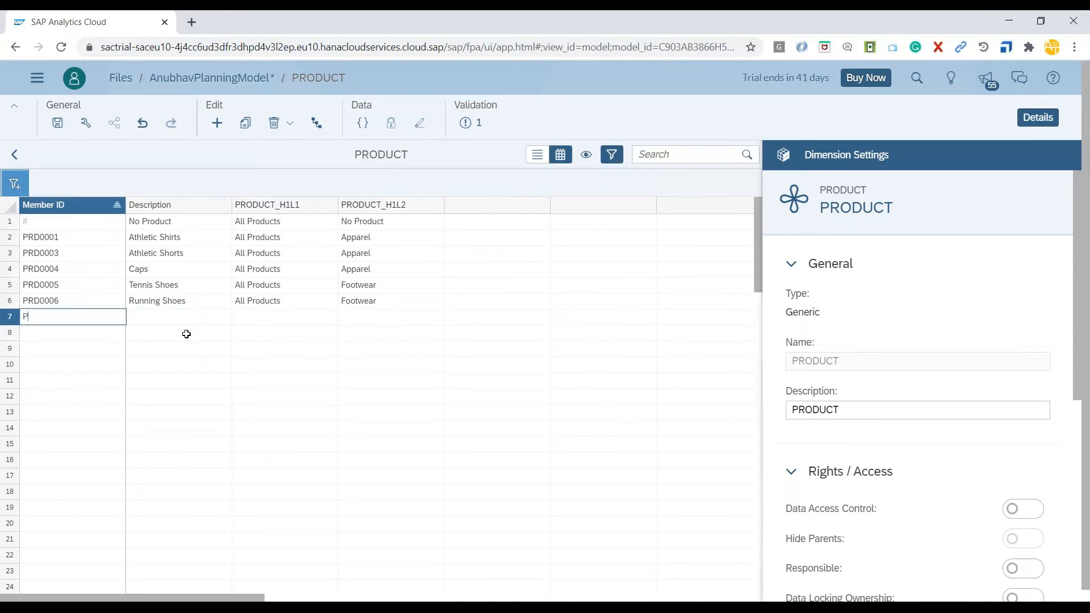
{"action": "type", "text": "RD0008"}
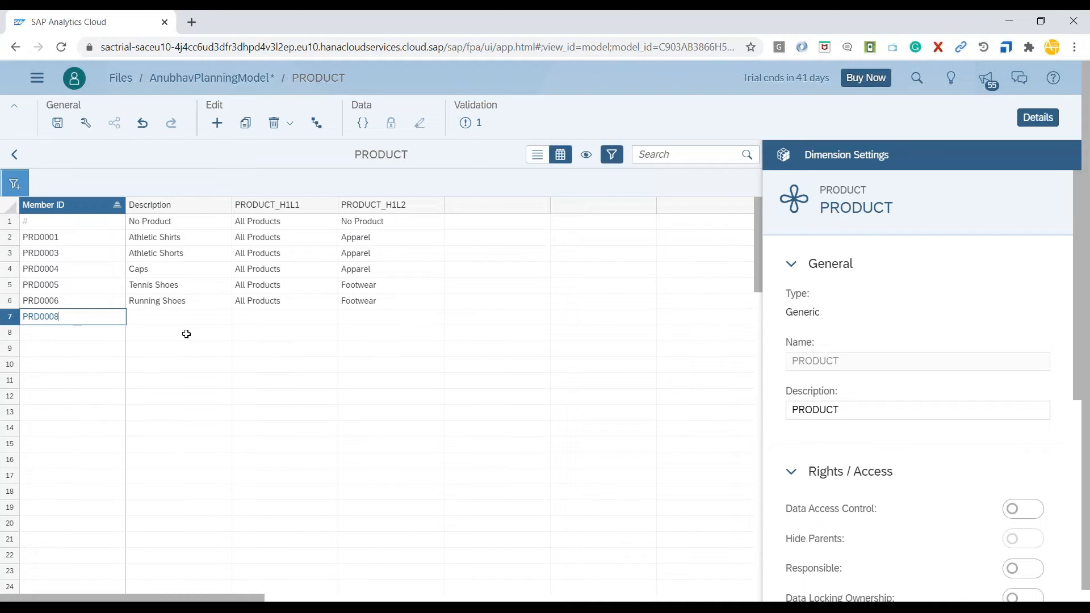
{"action": "type", "text": "S"}
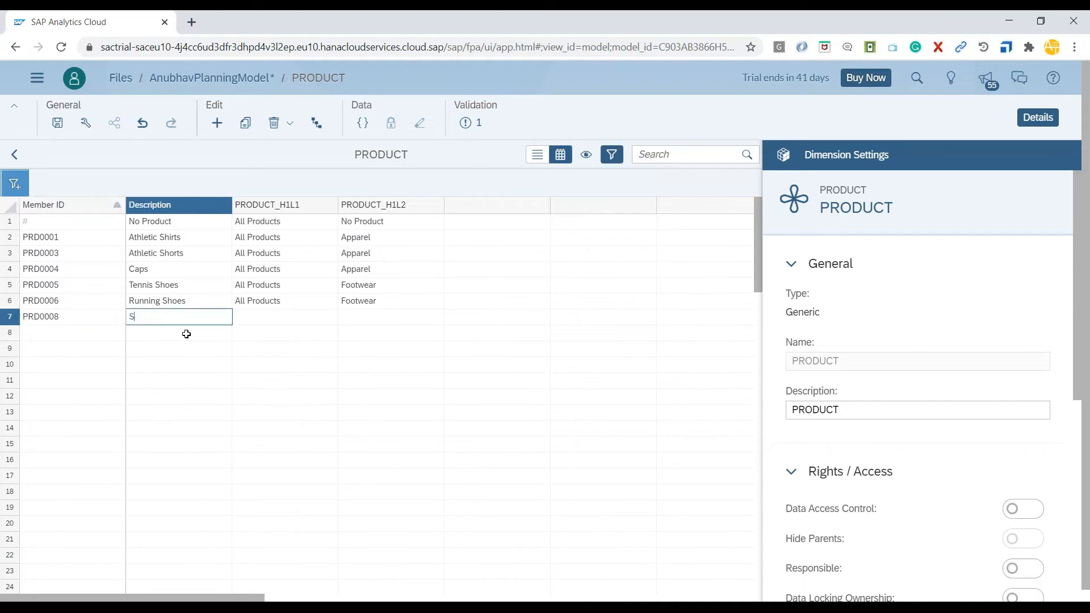
{"action": "type", "text": "neakers"}
{"action": "left_click", "coordinate": [391, 316]}
{"action": "type", "text": "Footwear"}
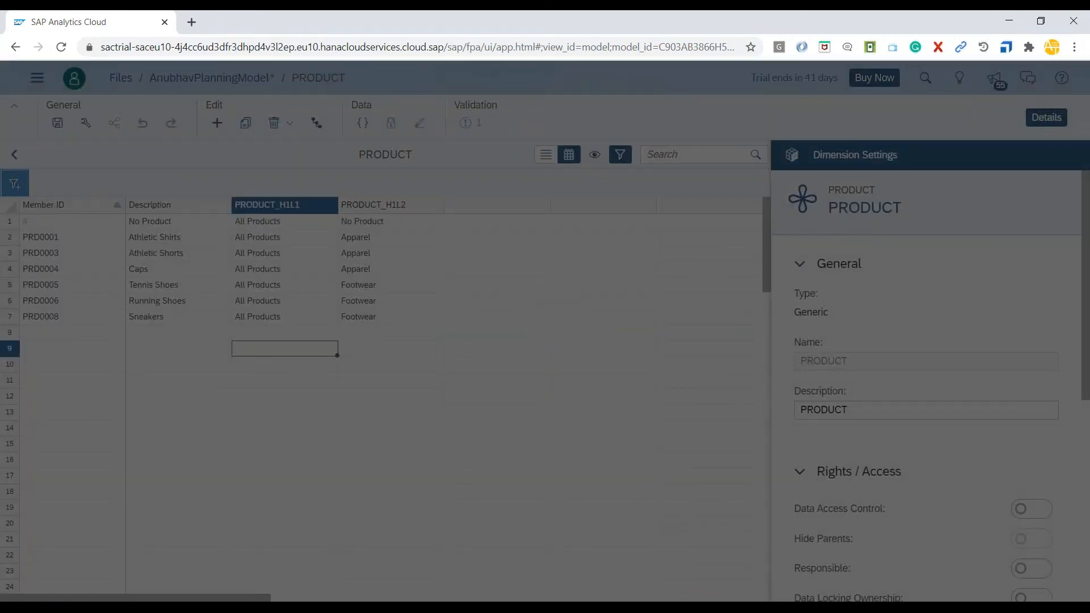
- Save the PRODUCT dimension changes and dismiss the duplicate deletion warning
{"action": "left_click", "coordinate": [273, 123]}
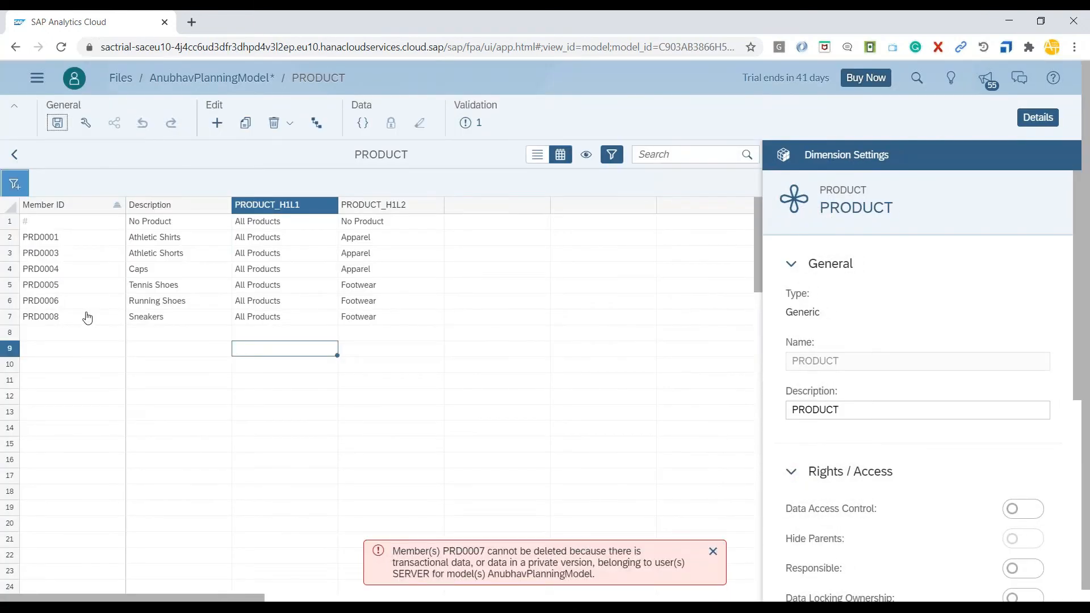
{"action": "left_click", "coordinate": [41, 316]}
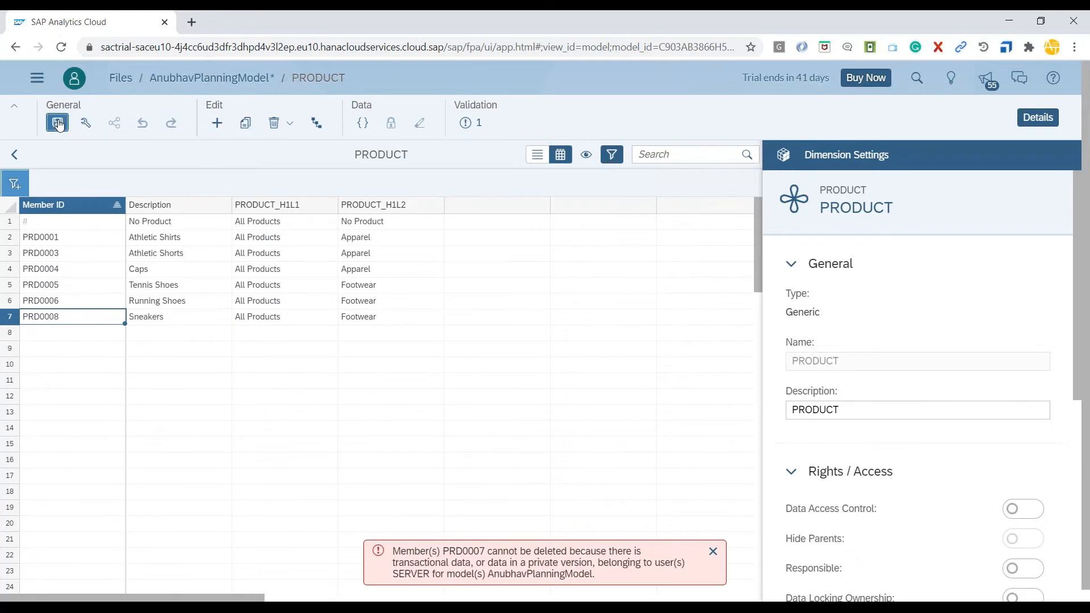
{"action": "left_click", "coordinate": [57, 122]}
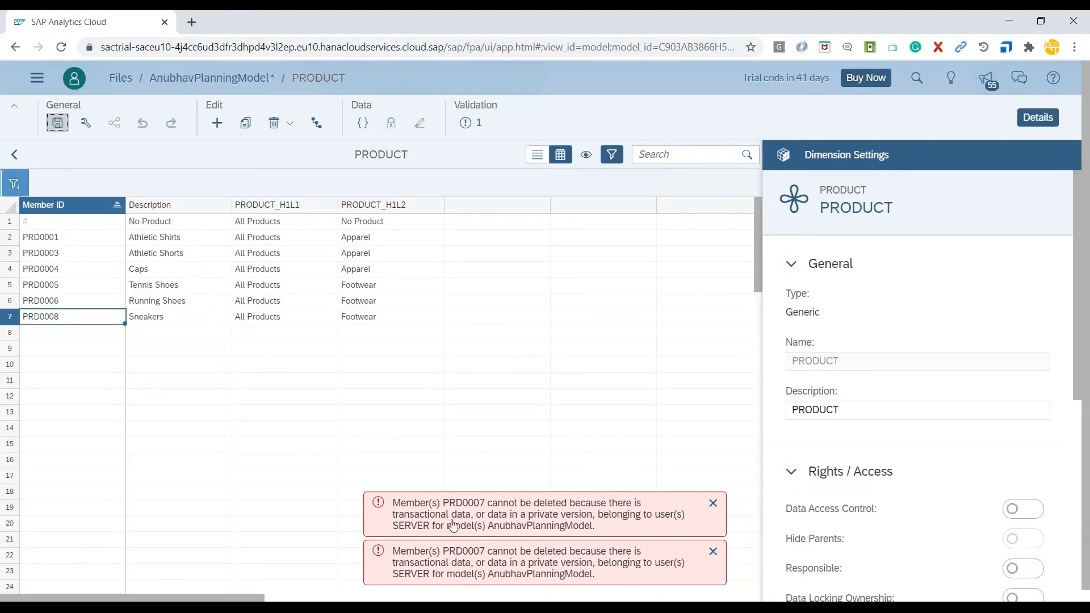
{"action": "left_click", "coordinate": [712, 502]}
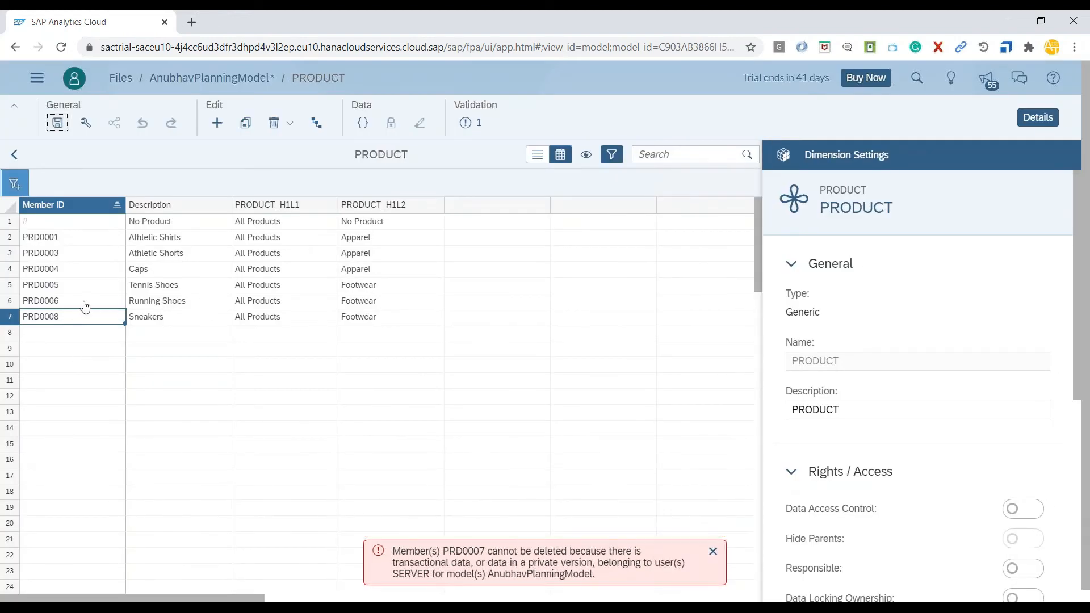
- Enter PRD0006 in the next empty Member ID row
{"action": "left_click", "coordinate": [69, 332]}
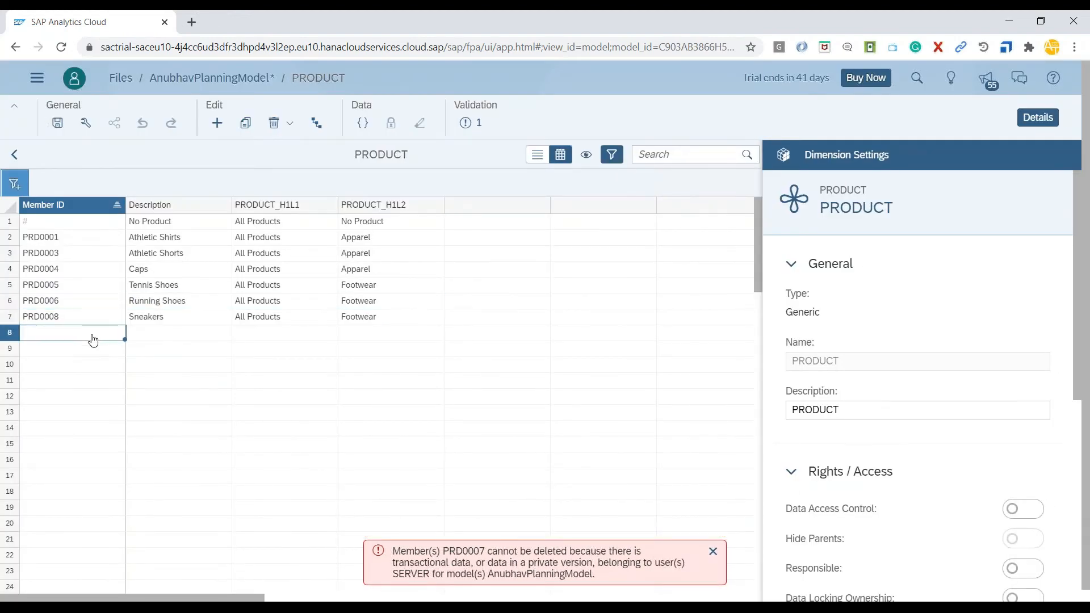
{"action": "type", "text": "PRD0006"}
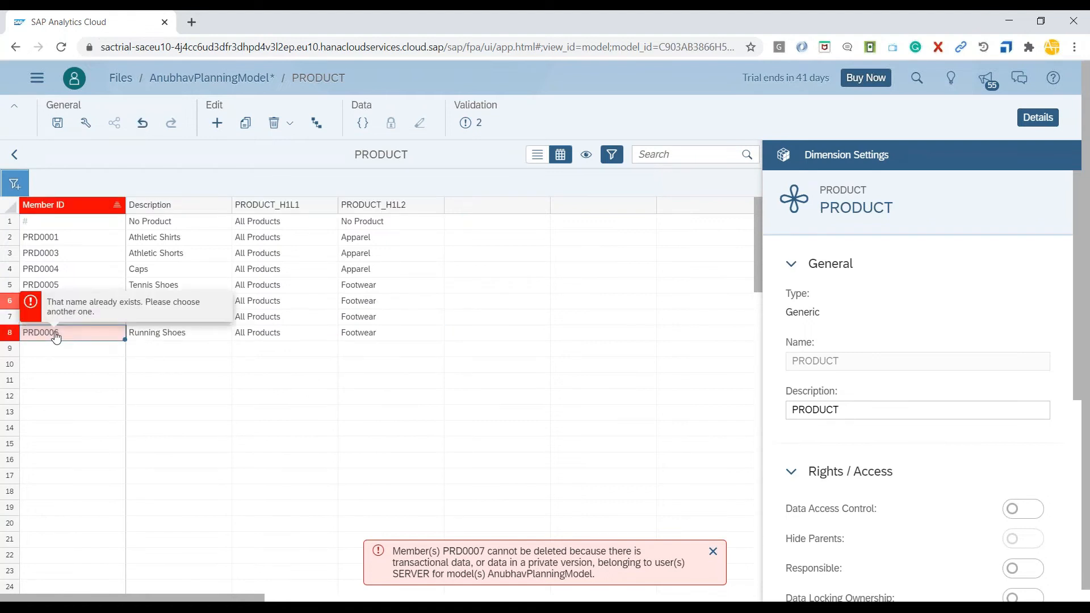
{"action": "left_click", "coordinate": [69, 332]}
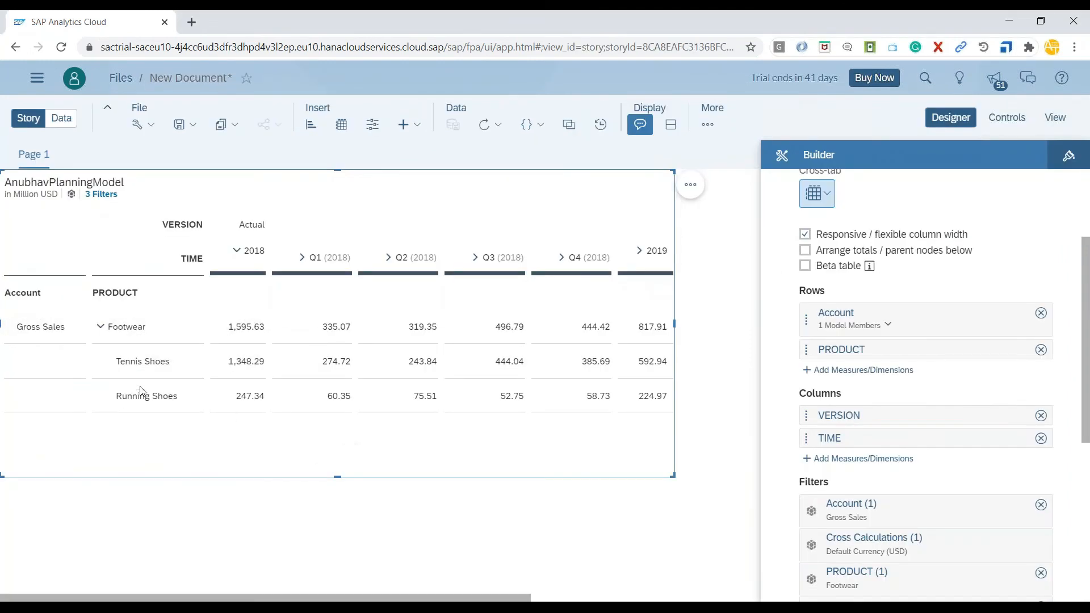
{"action": "mouse_move", "coordinate": [163, 408]}
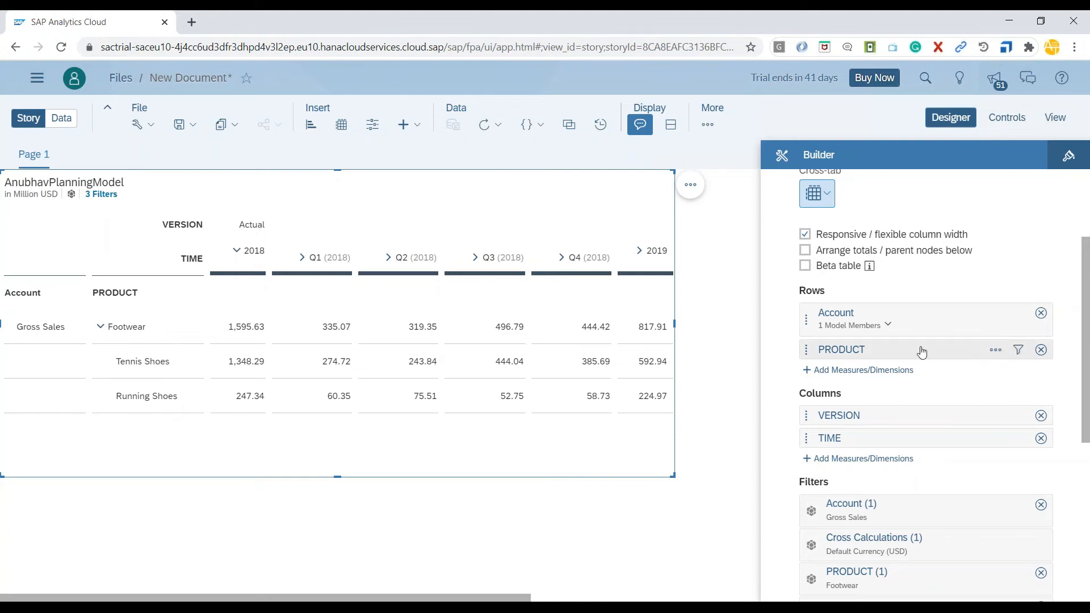
- Include the new PRODUCT members in the table and select the Sneakers 2018 cell
{"action": "left_click", "coordinate": [995, 350]}
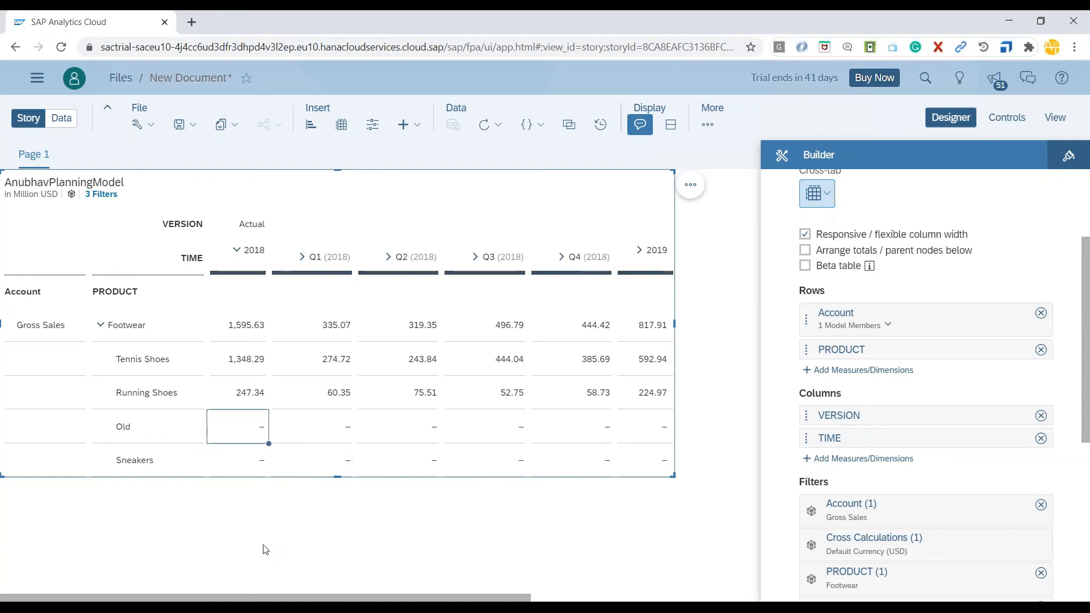
{"action": "mouse_move", "coordinate": [251, 368]}
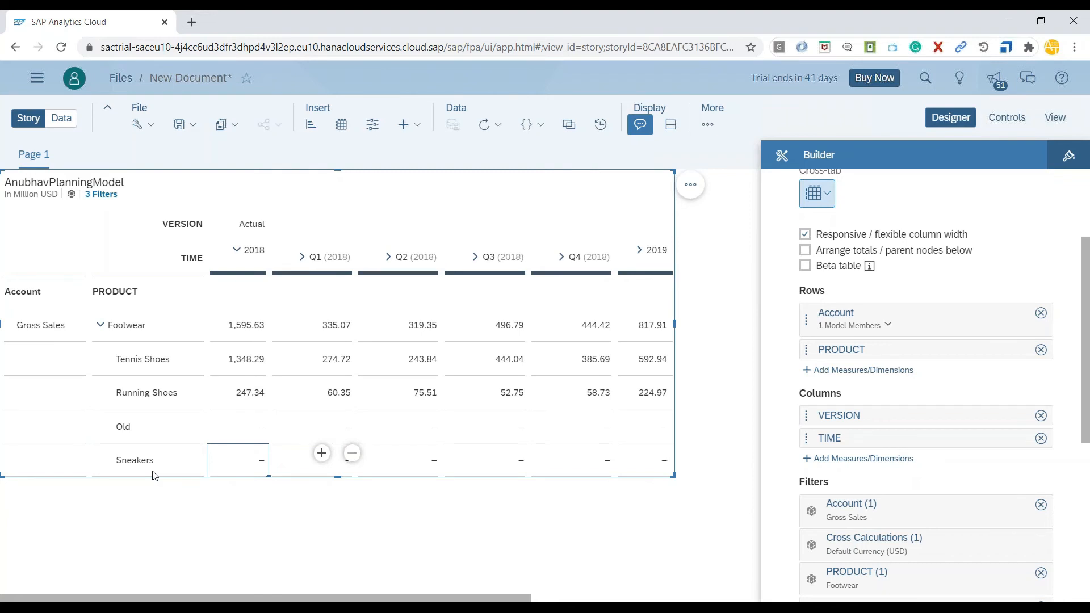
{"action": "left_click", "coordinate": [238, 392]}
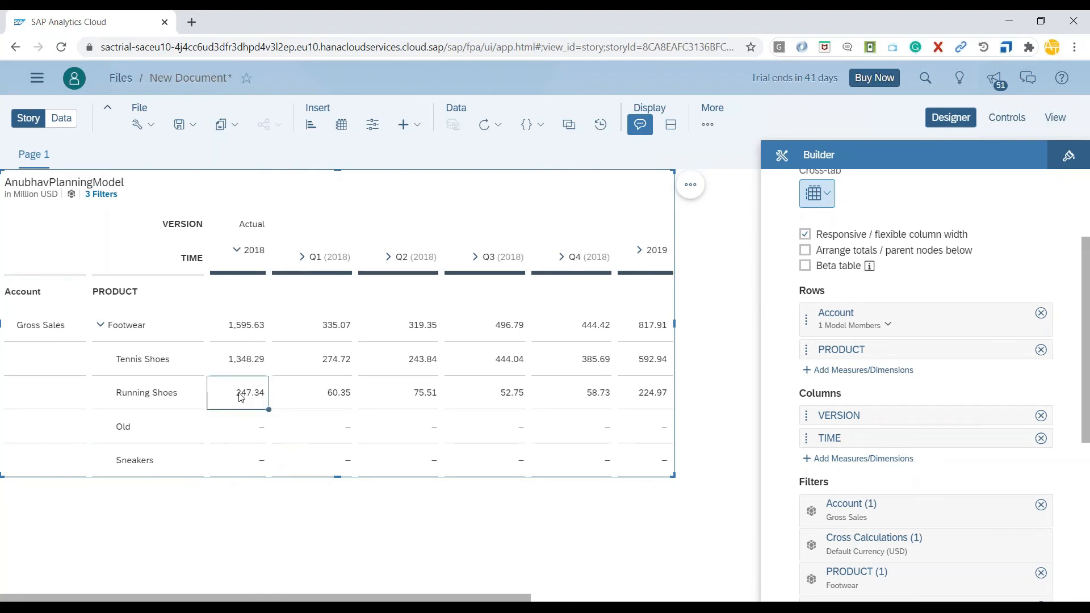
{"action": "mouse_move", "coordinate": [238, 462]}
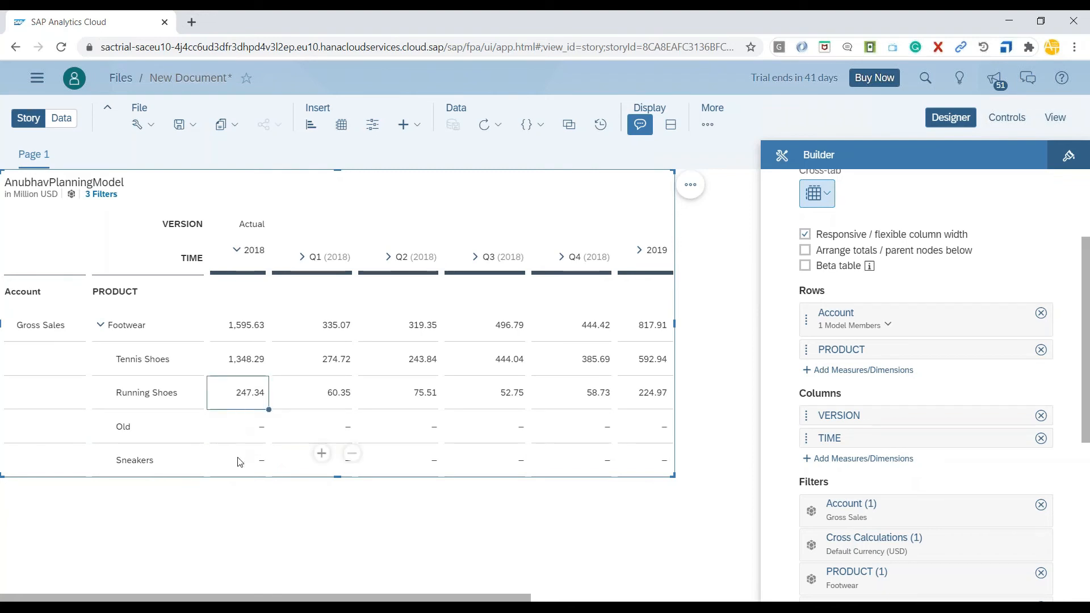
{"action": "left_click", "coordinate": [237, 459]}
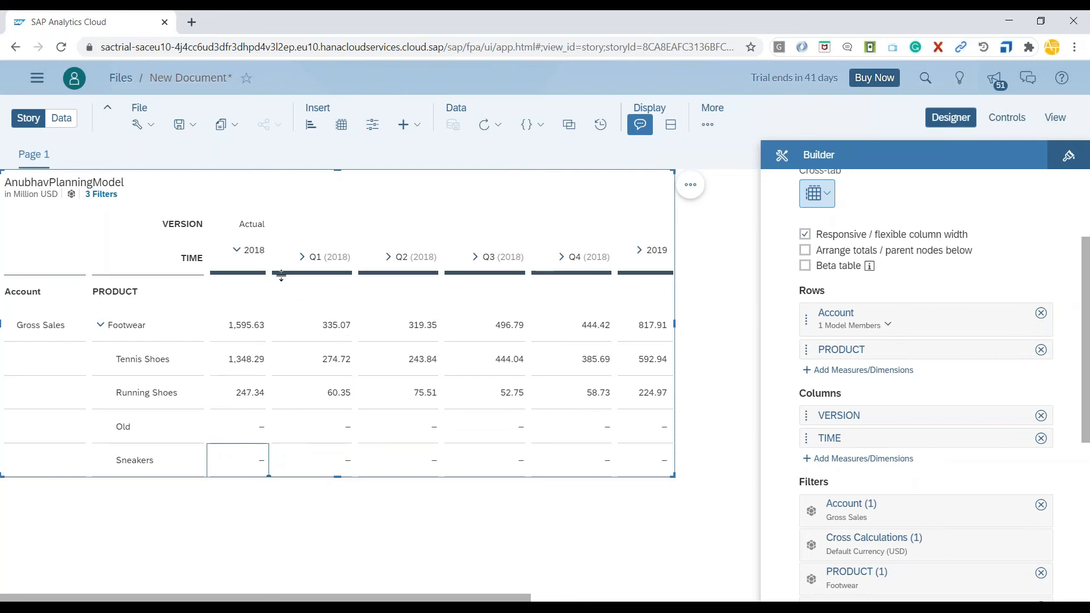
- Enter 320 Million as Sneakers' 2018 Gross Sales
{"action": "type", "text": "320 Million"}
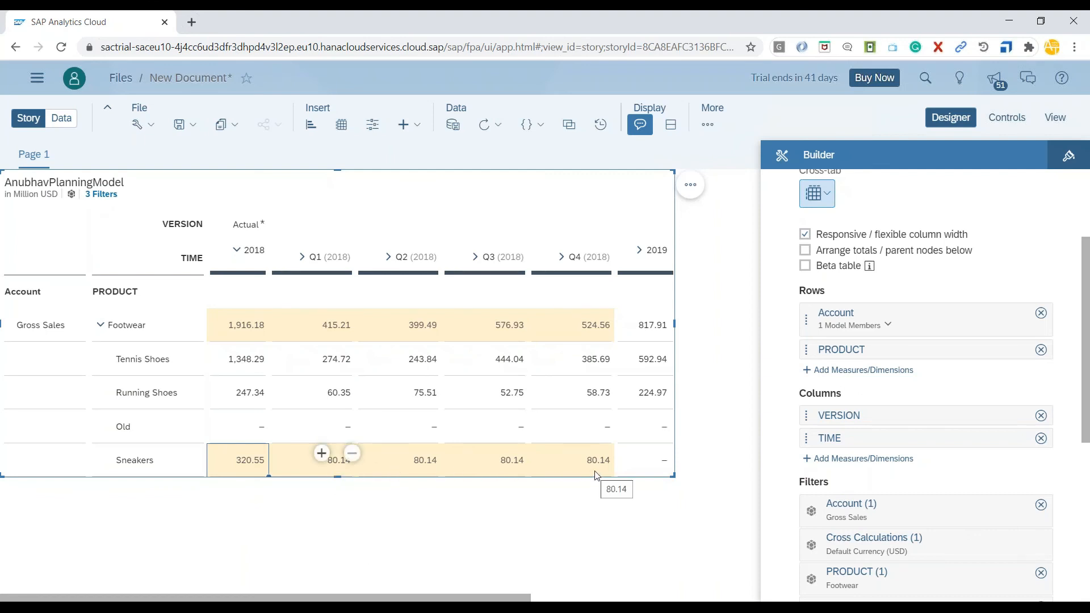
{"action": "mouse_move", "coordinate": [375, 539]}
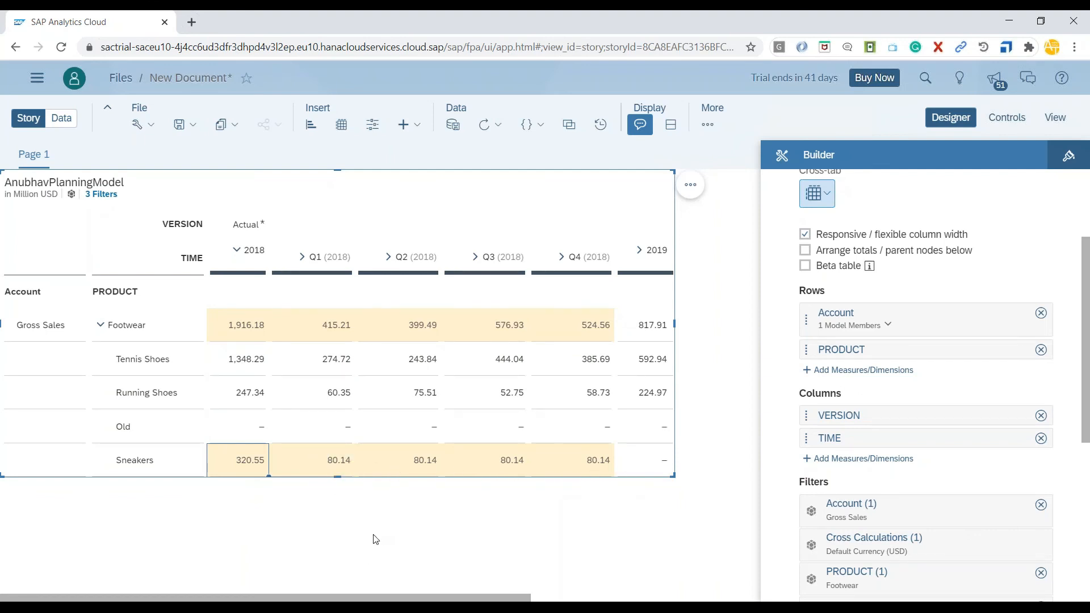
{"action": "right_click", "coordinate": [247, 459]}
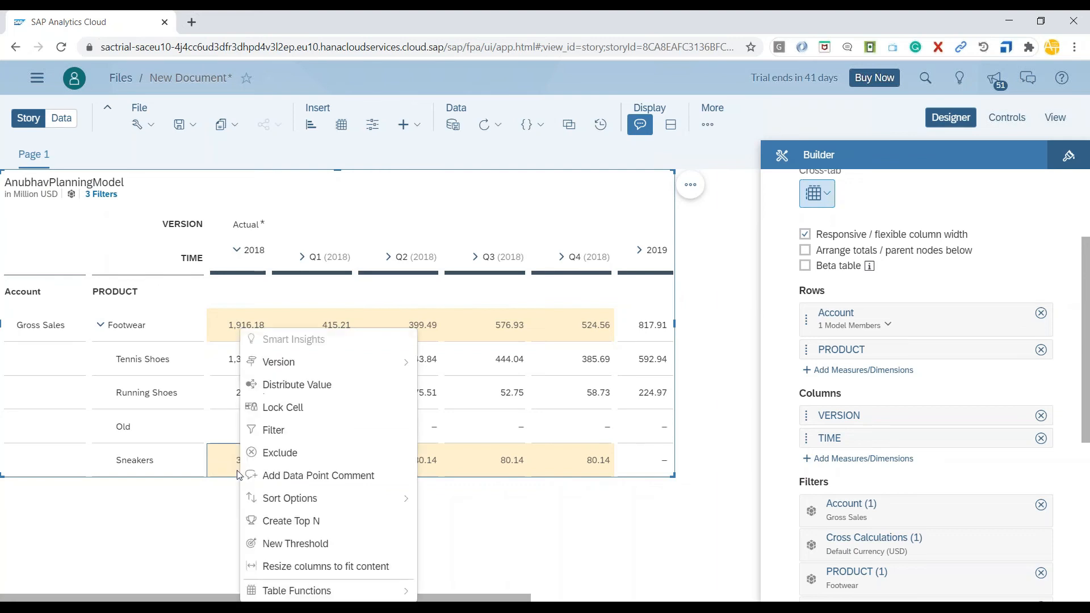
{"action": "left_click", "coordinate": [238, 459]}
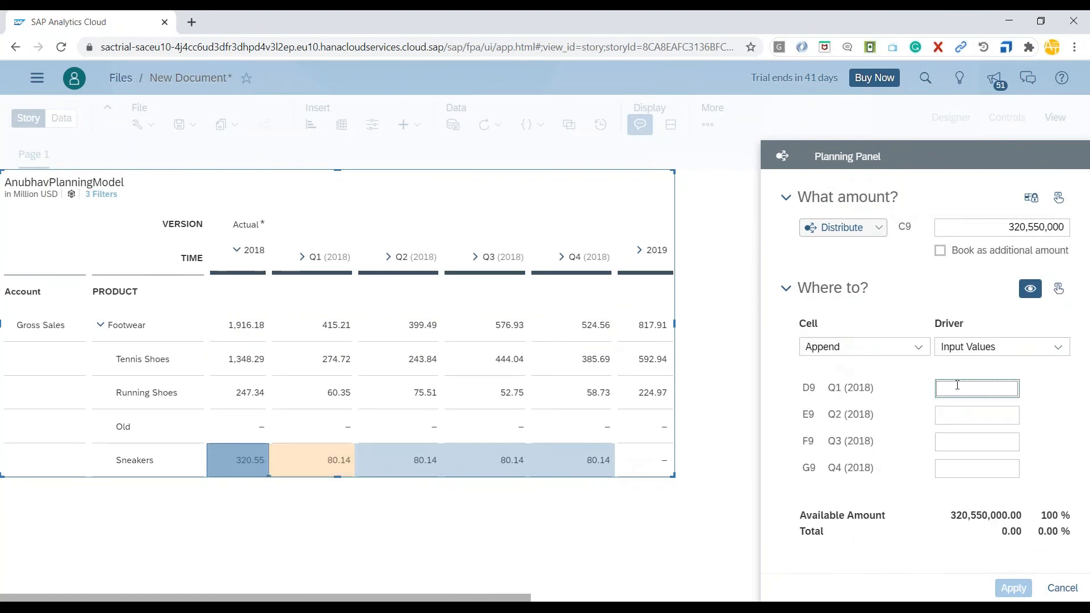
{"action": "type", "text": "20"}
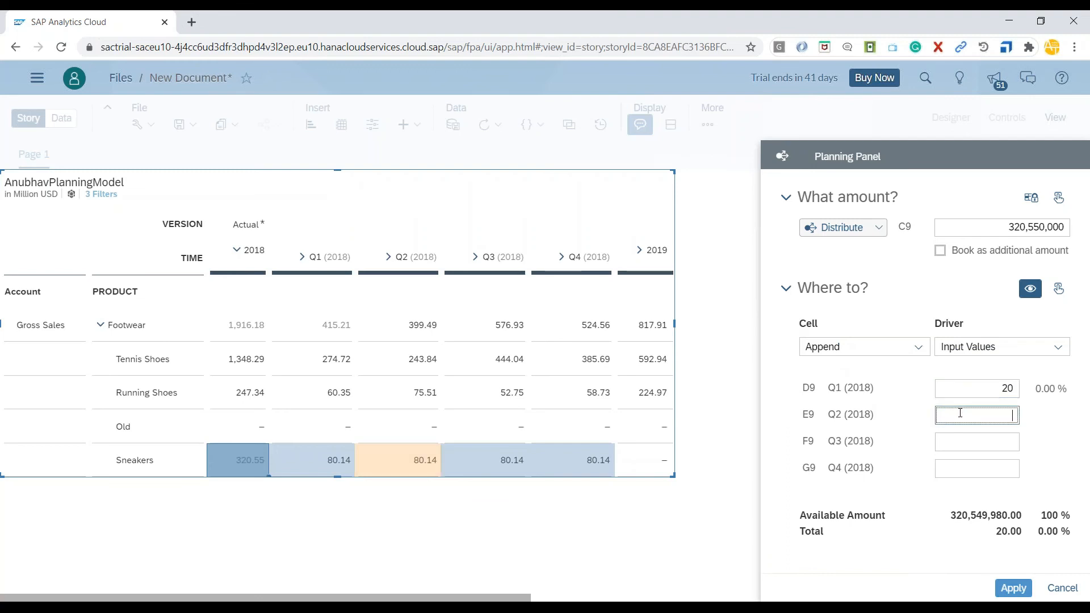
{"action": "type", "text": "20"}
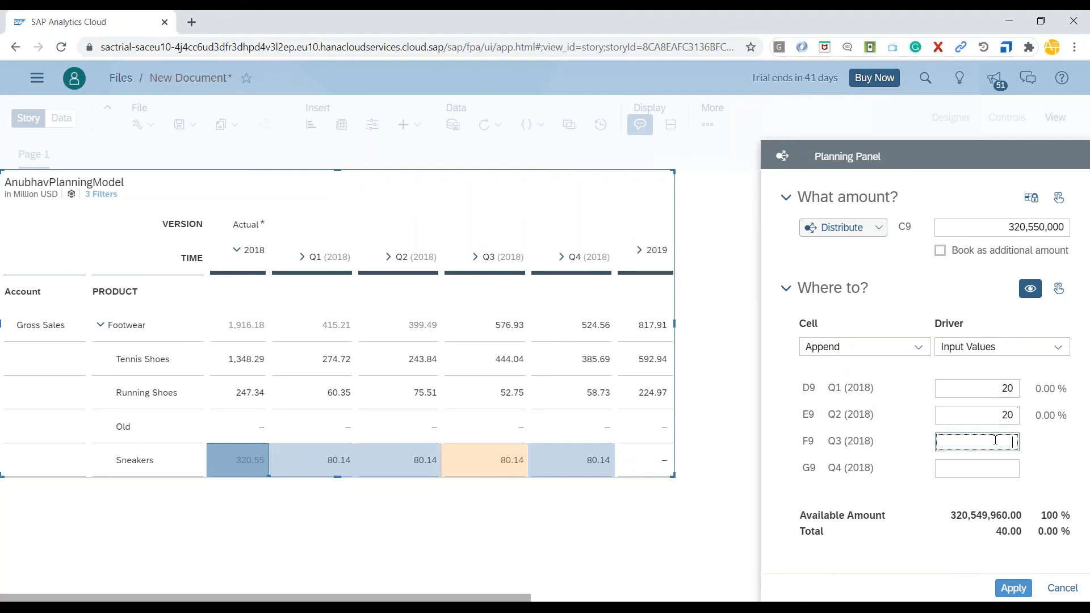
{"action": "type", "text": "35"}
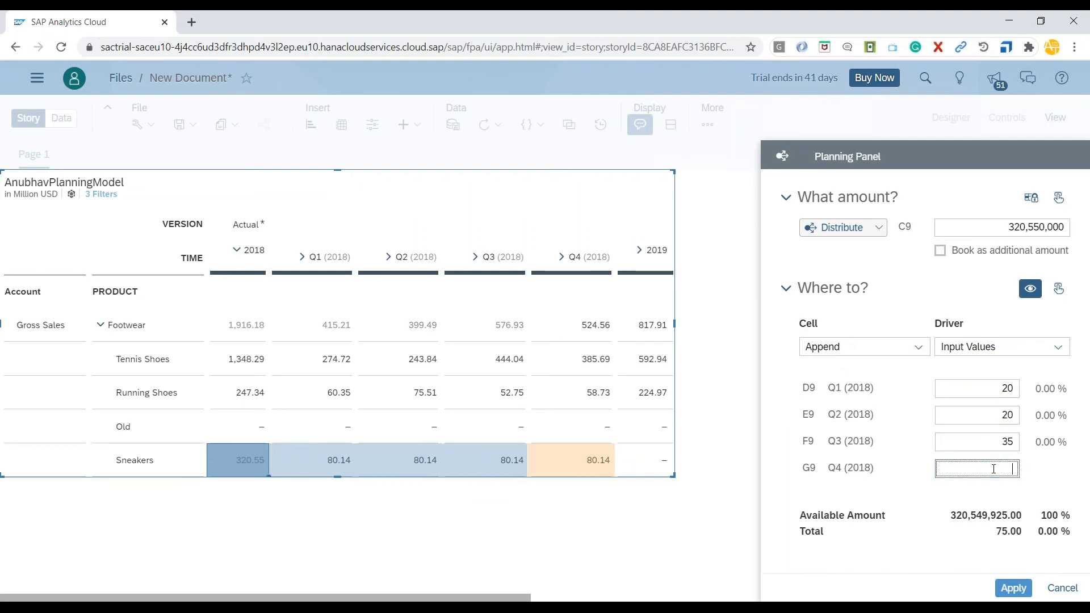
{"action": "type", "text": "25"}
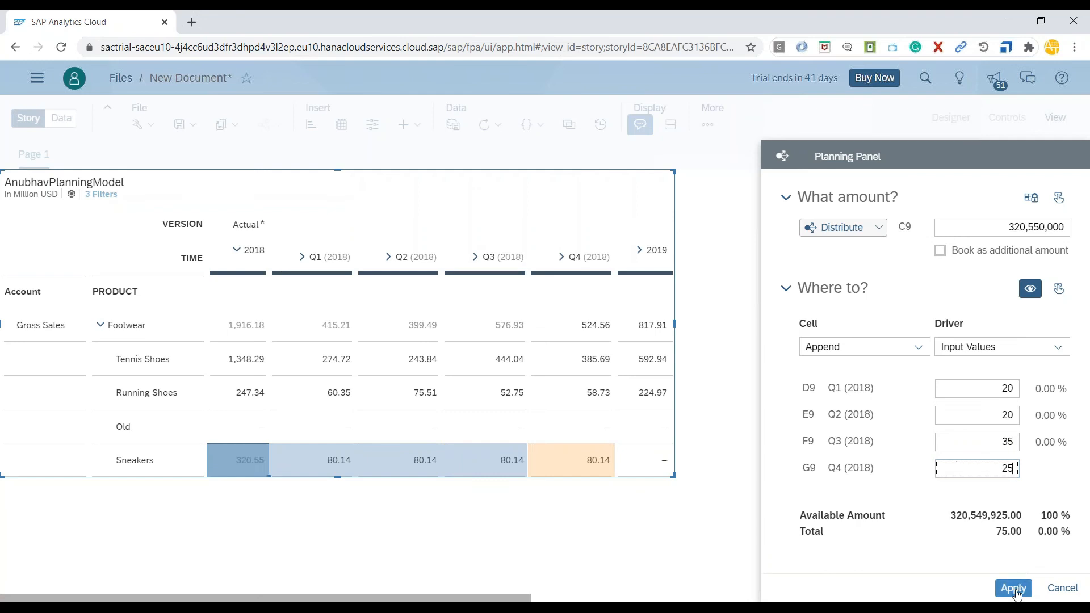
{"action": "left_click", "coordinate": [1012, 588]}
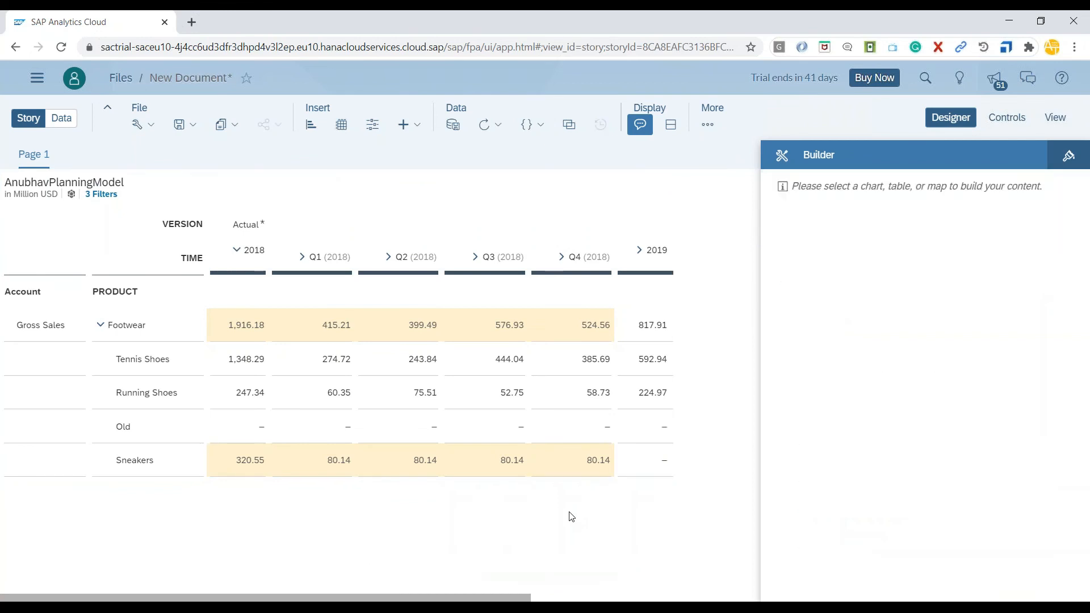
{"action": "left_click", "coordinate": [179, 124]}
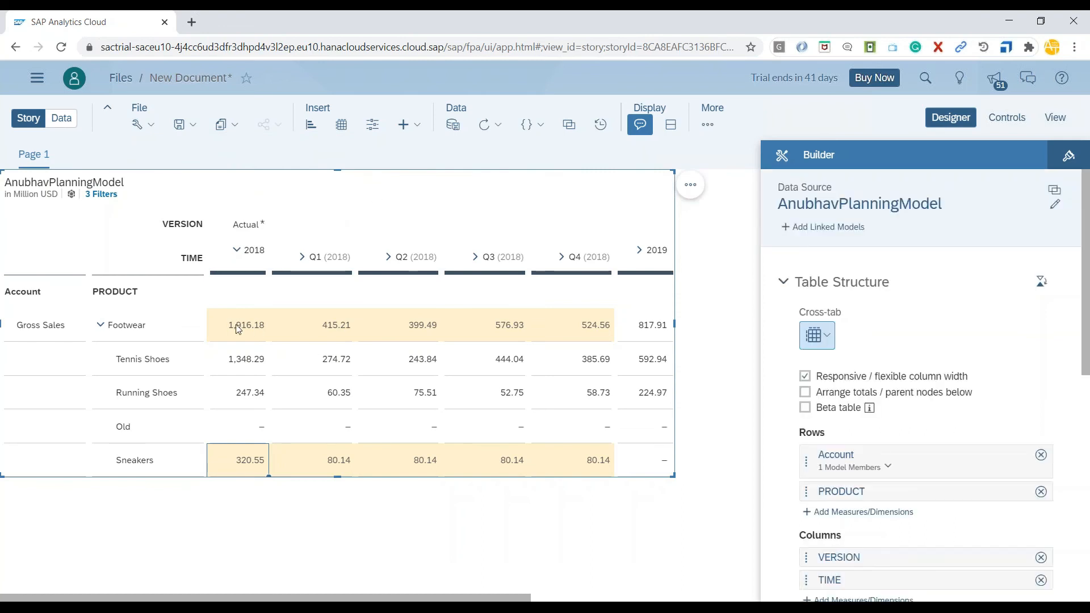
{"action": "left_click", "coordinate": [237, 325]}
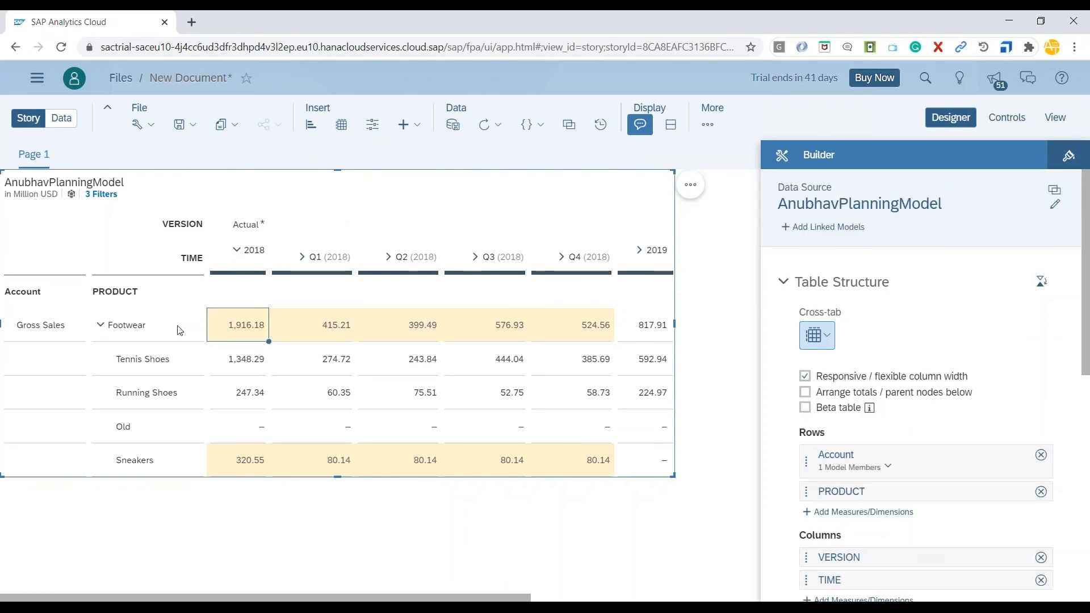
{"action": "left_click", "coordinate": [397, 325]}
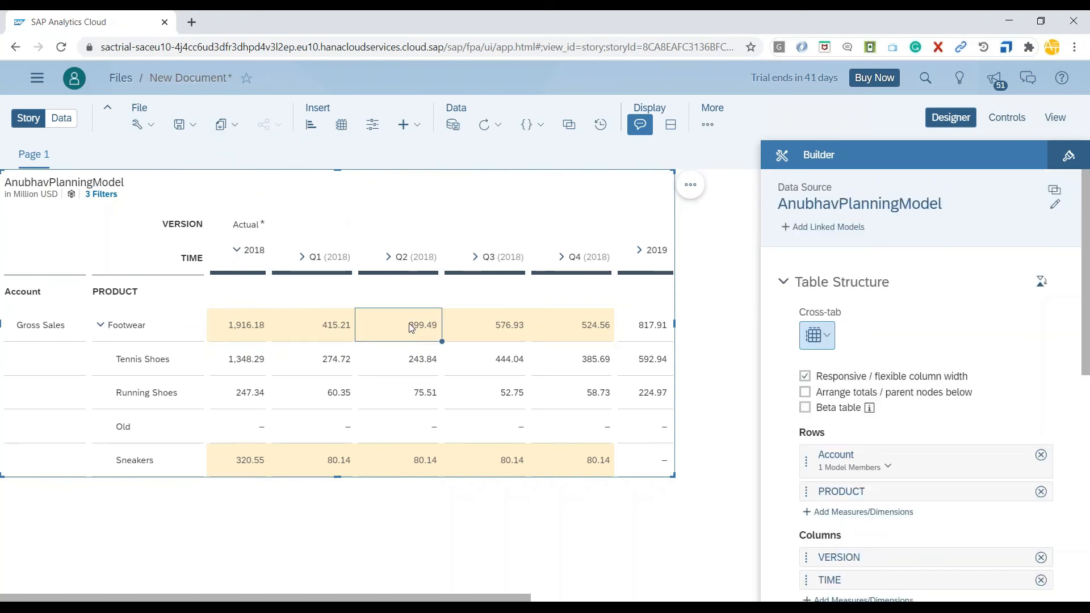